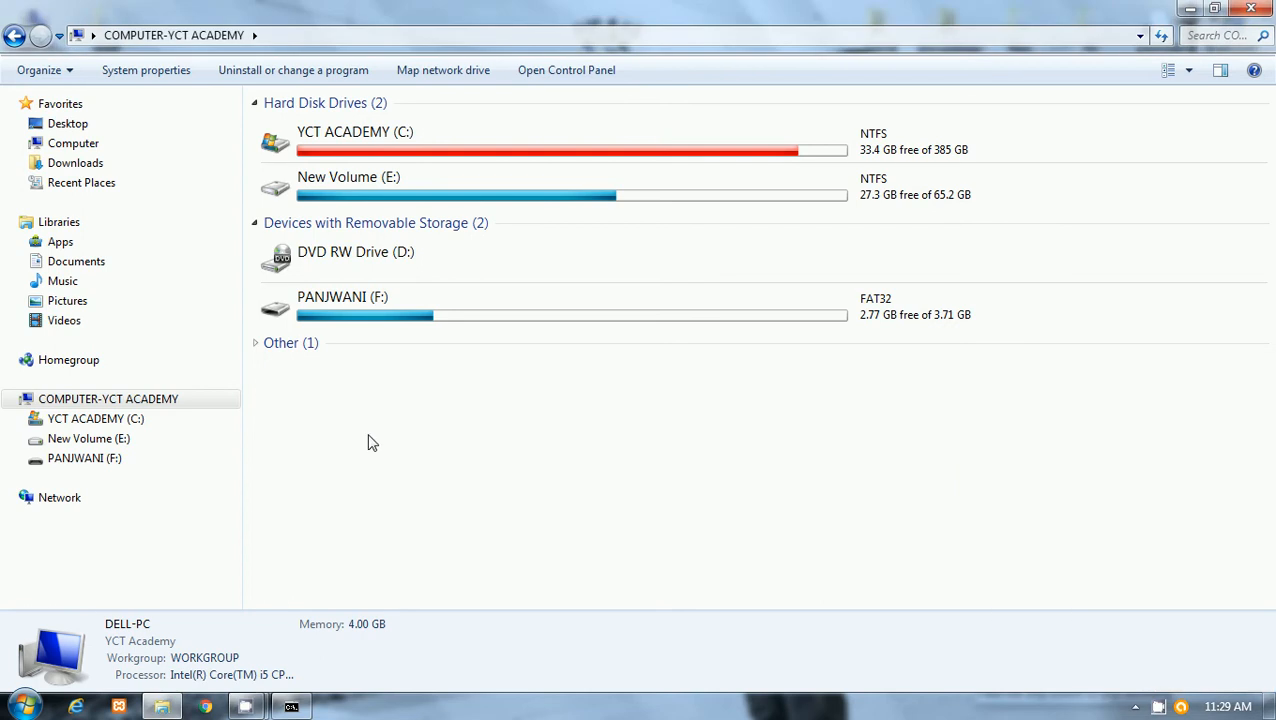
- Try opening the PANJWANI (F:) pen drive in Explorer and dismiss the module-not-found error
left_click(384, 304)
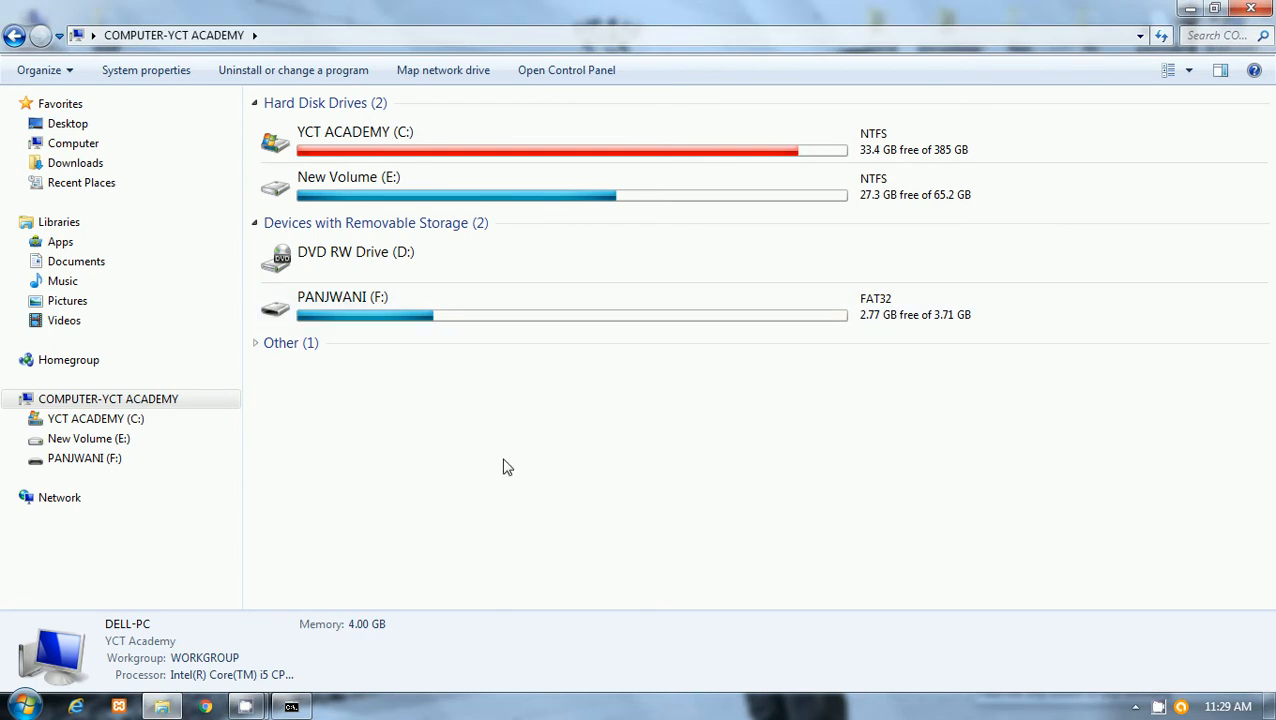
mouse_move(364, 360)
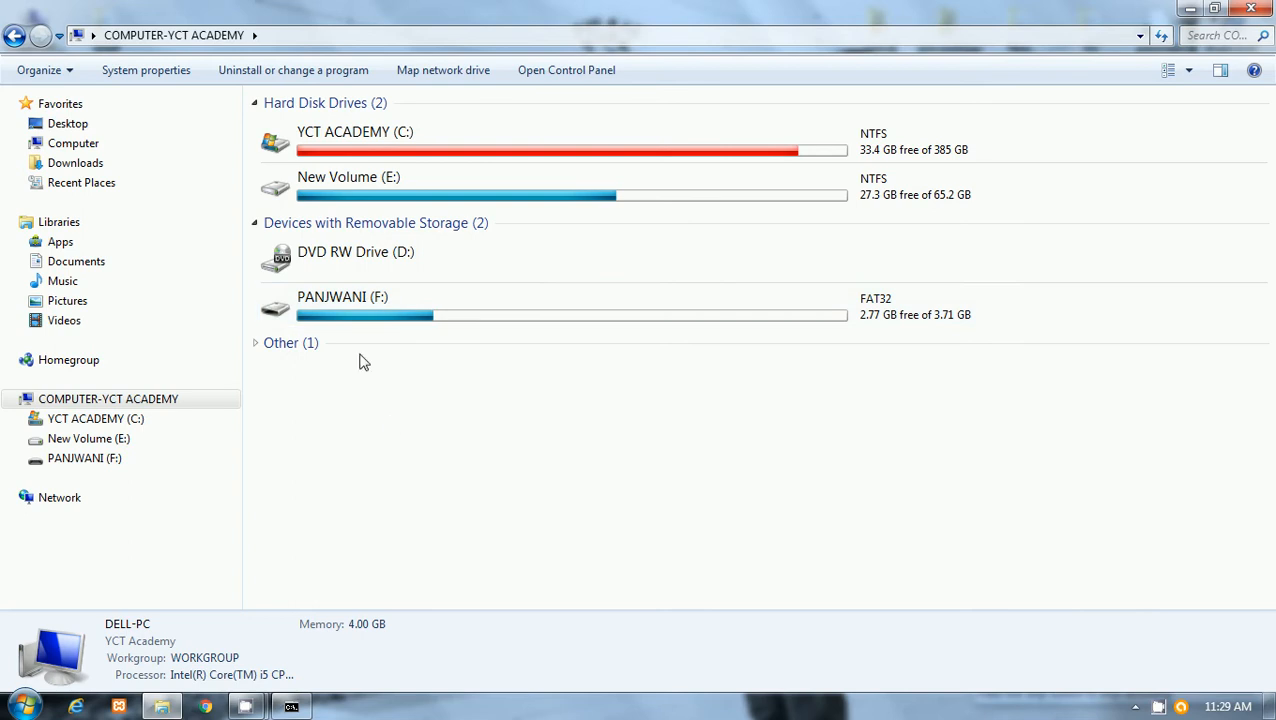
left_click(360, 304)
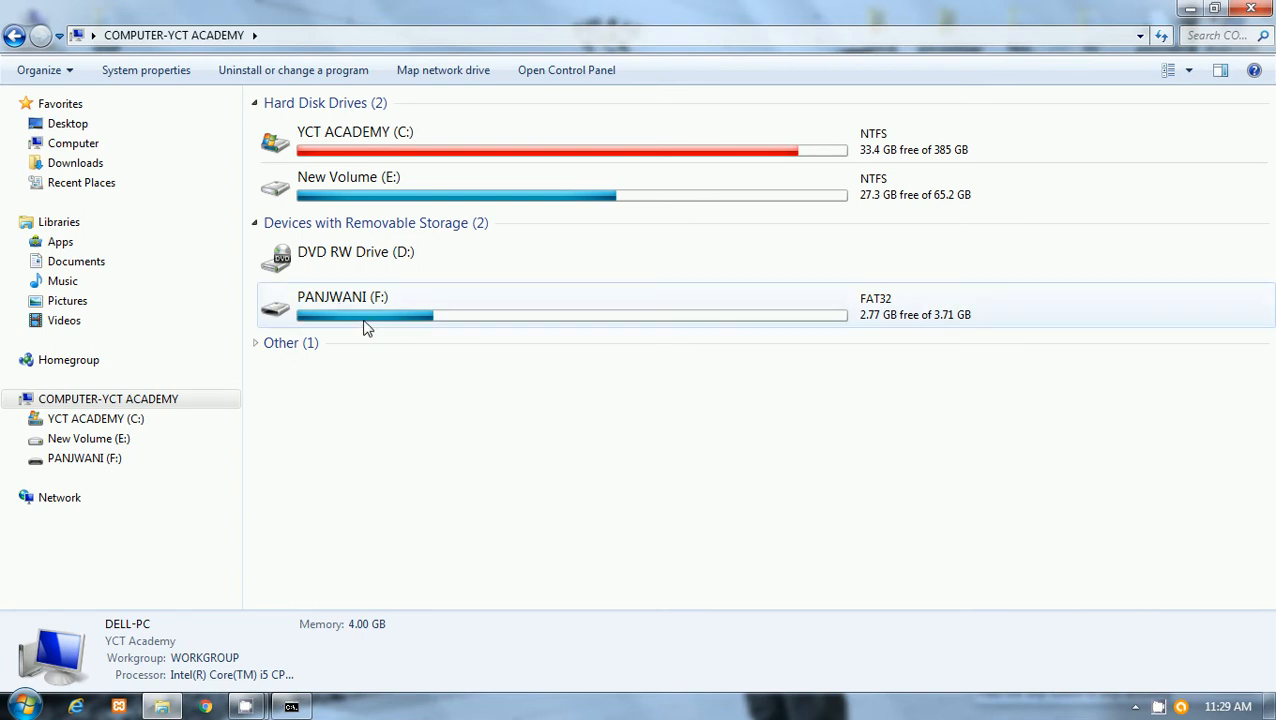
mouse_move(418, 430)
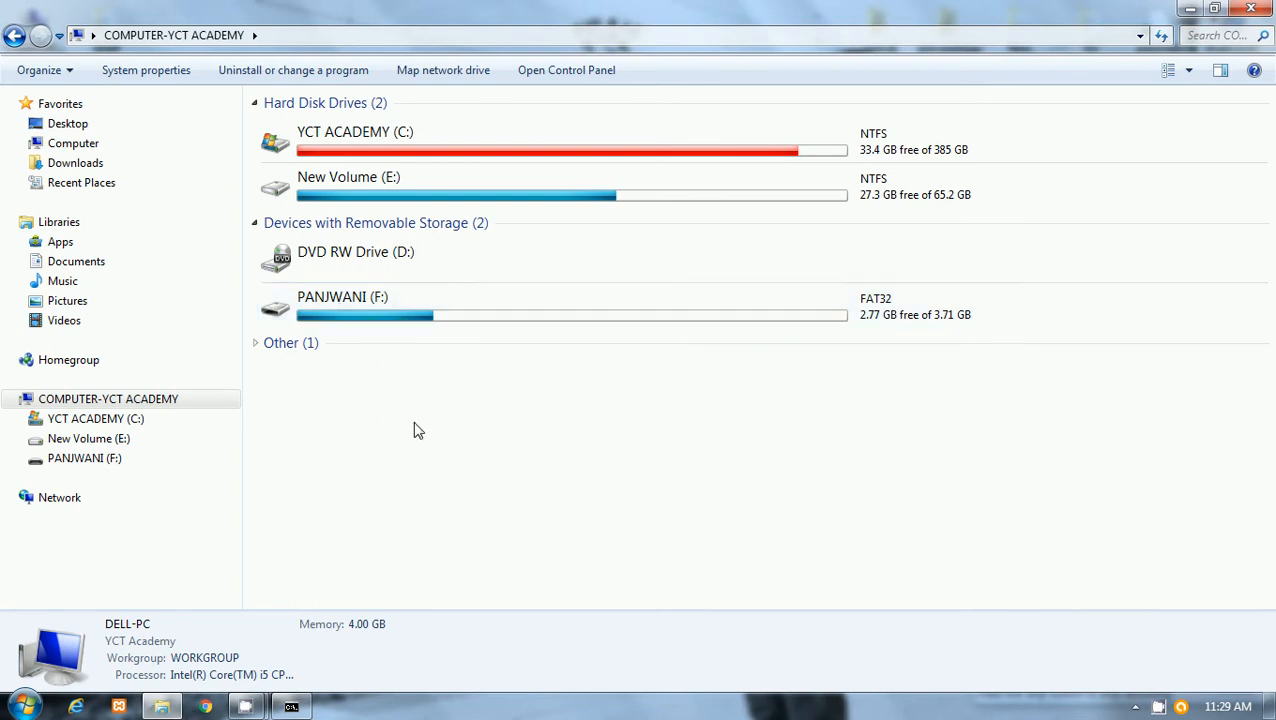
mouse_move(380, 488)
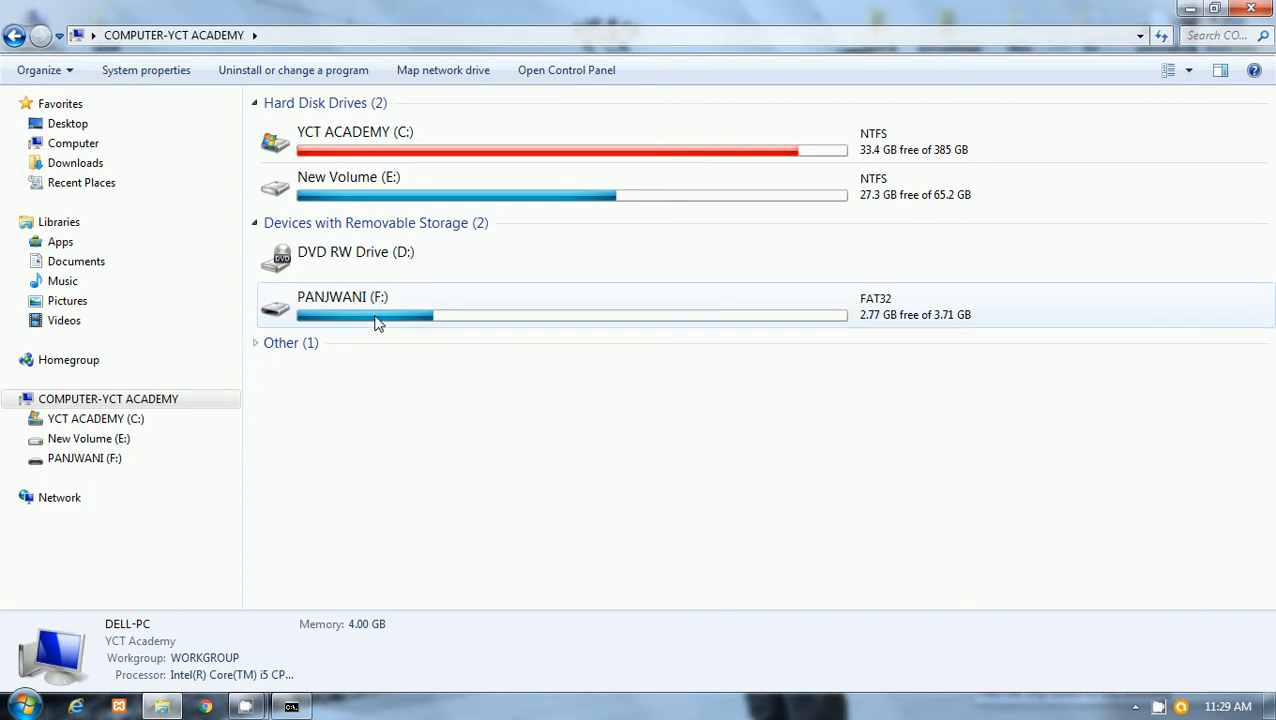
mouse_move(434, 436)
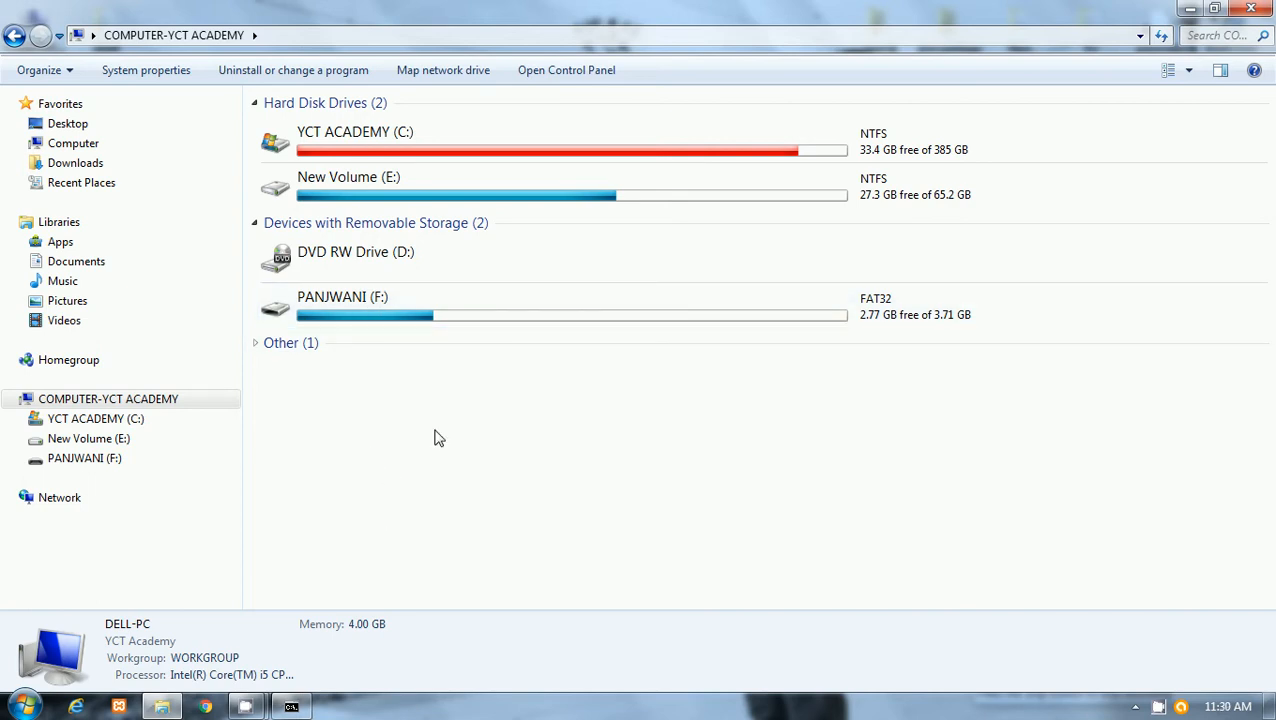
left_click(378, 304)
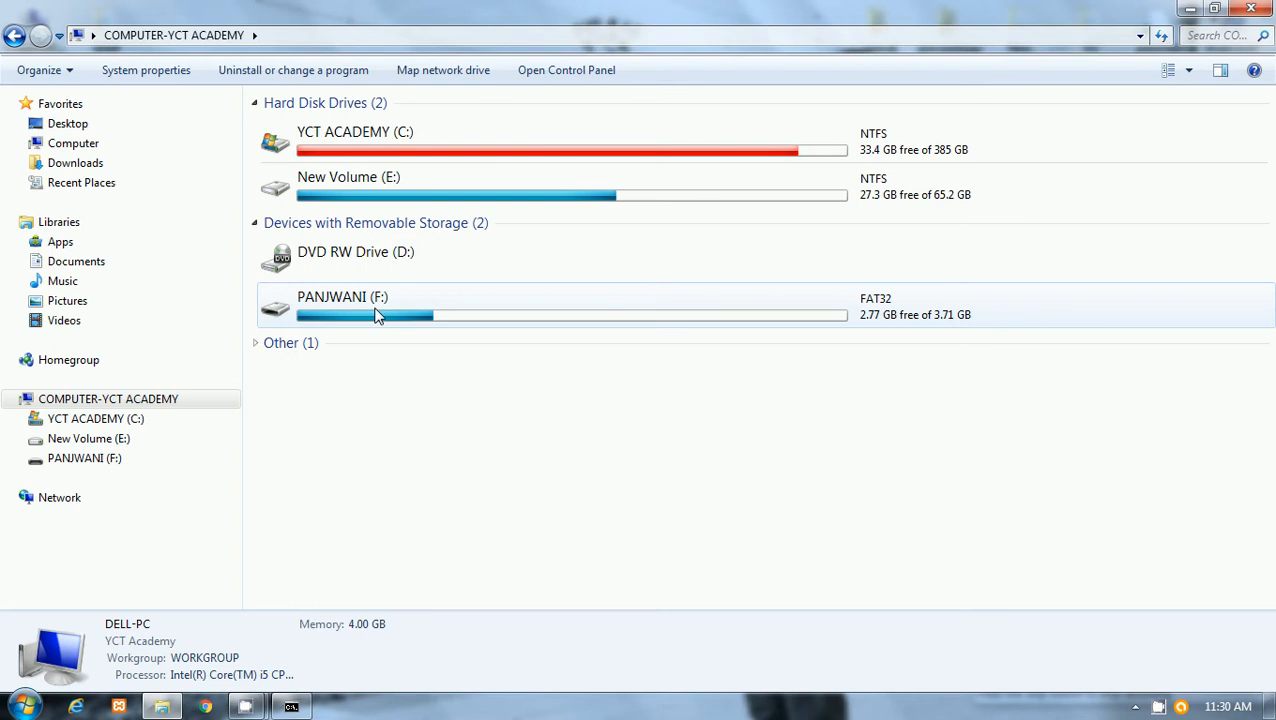
mouse_move(444, 474)
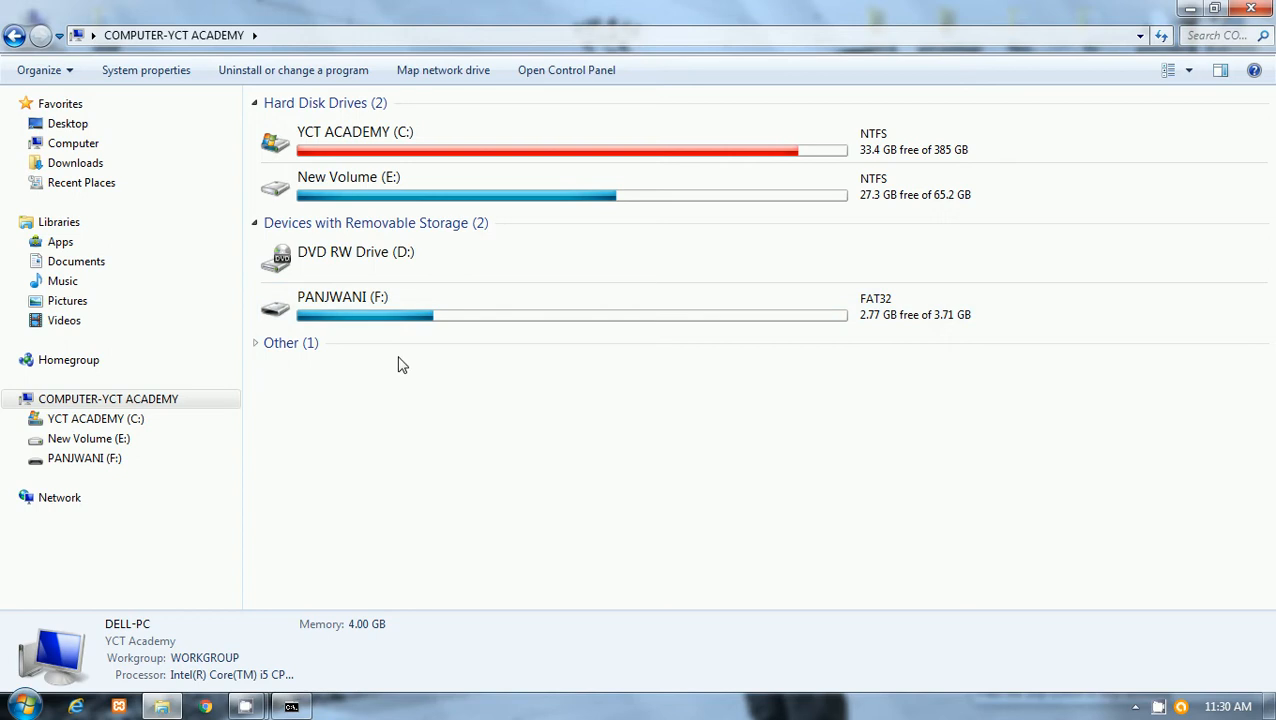
left_click(400, 304)
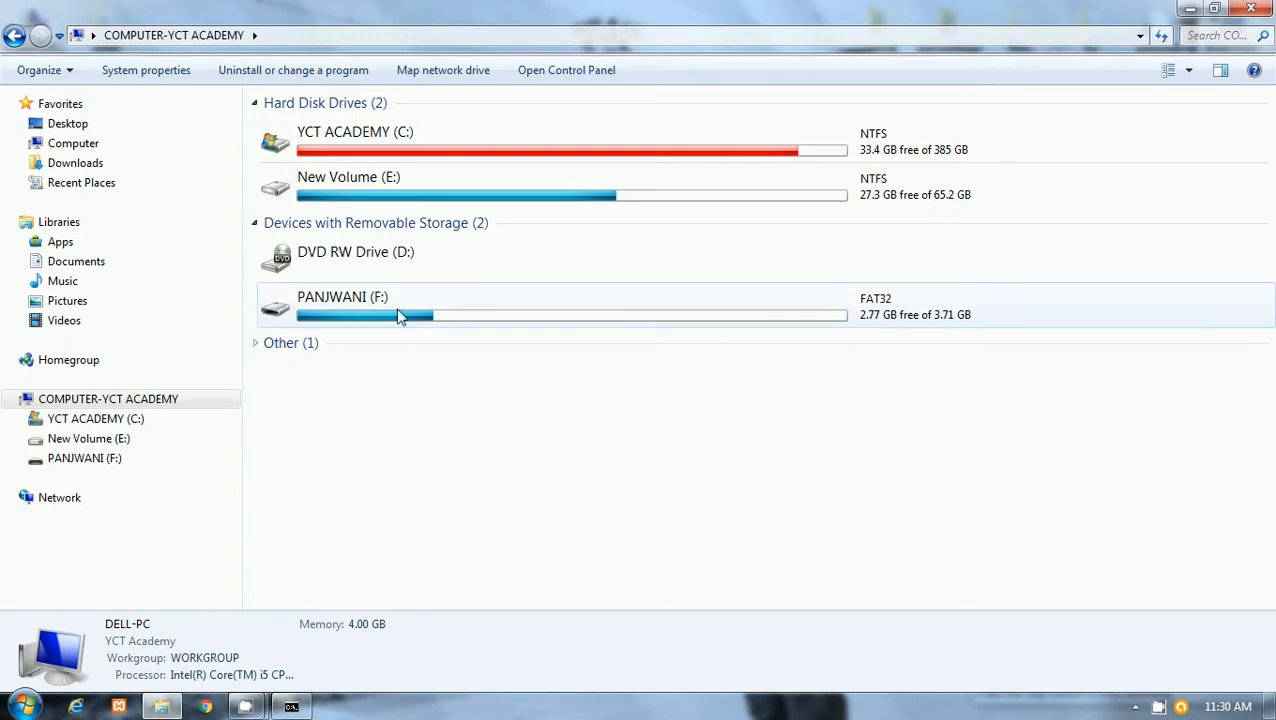
mouse_move(448, 518)
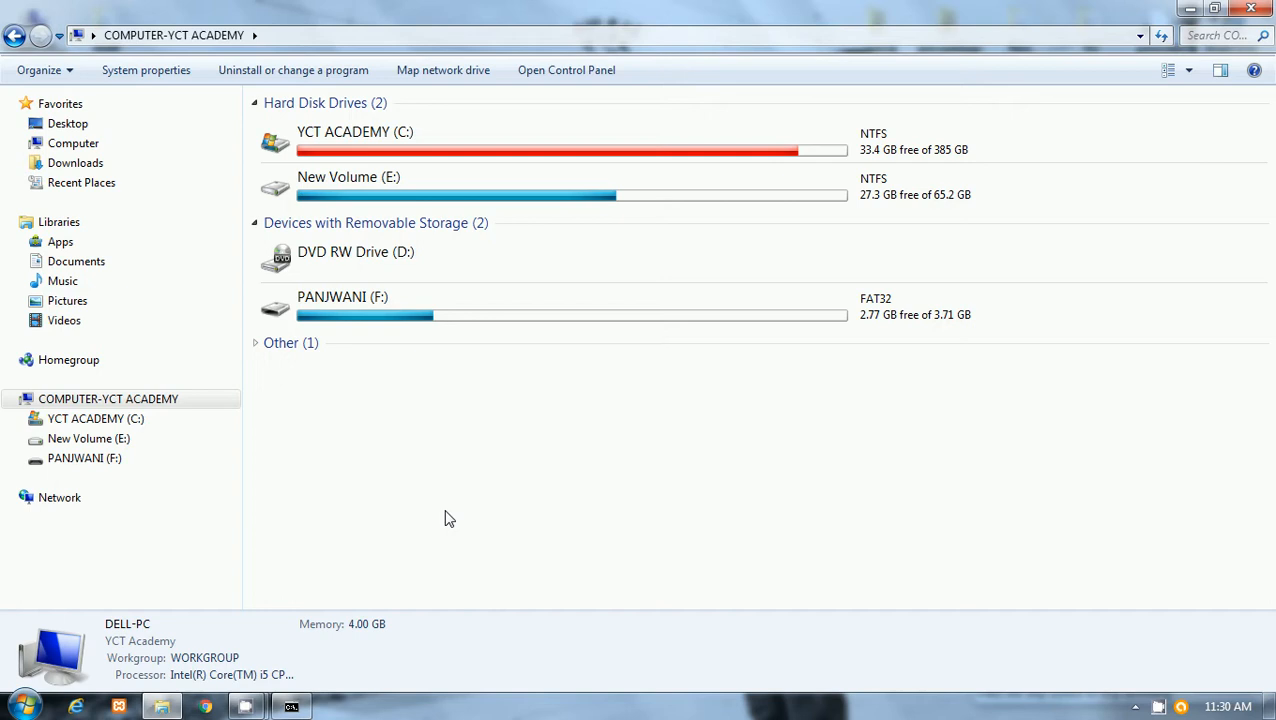
mouse_move(410, 496)
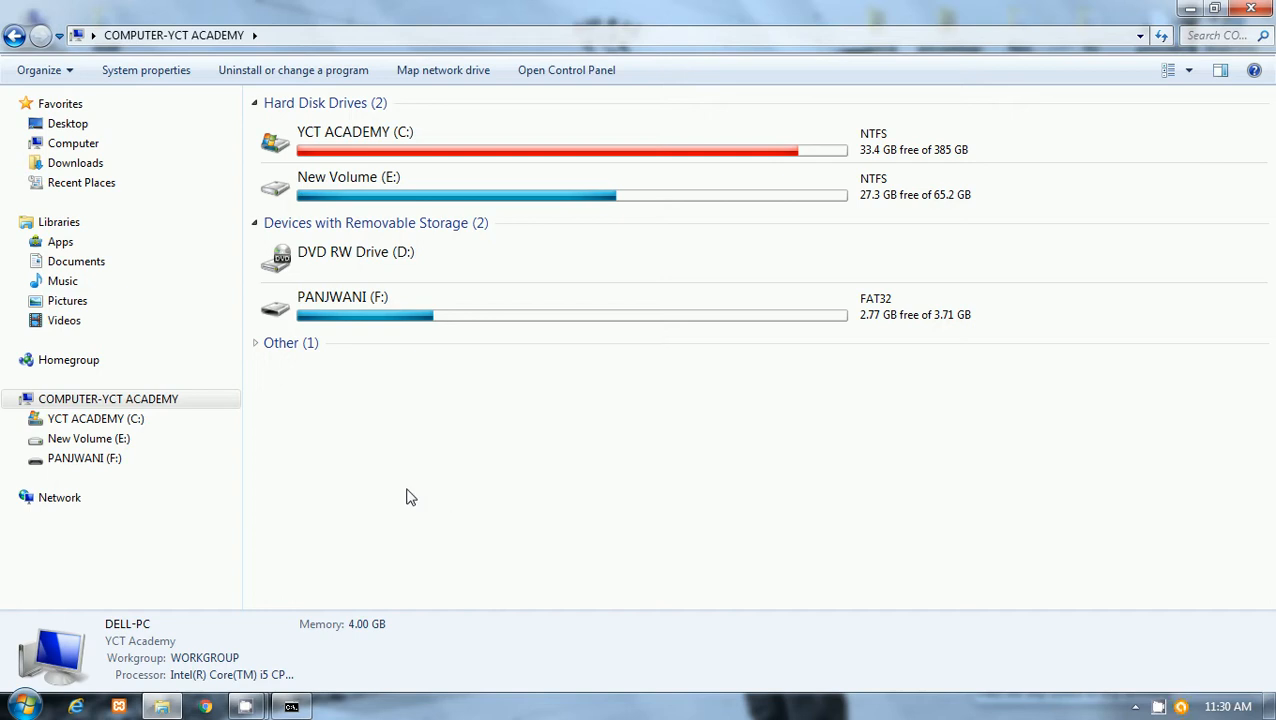
mouse_move(448, 560)
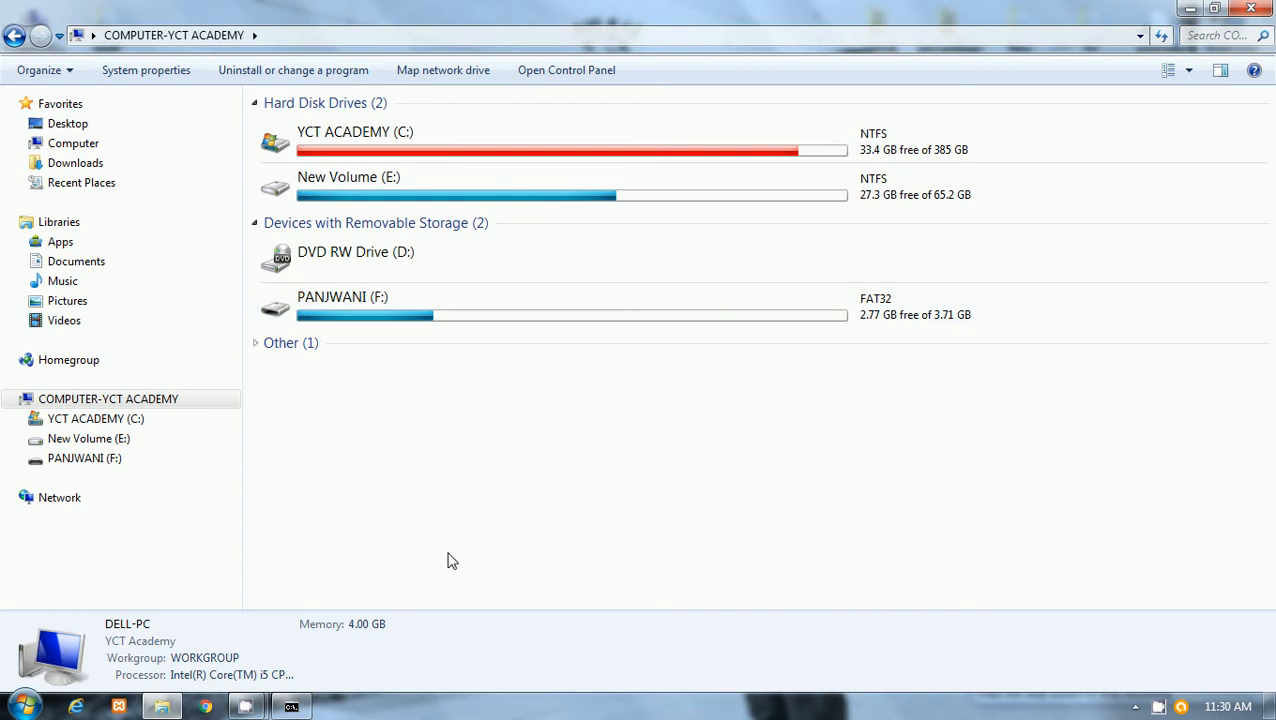
mouse_move(412, 390)
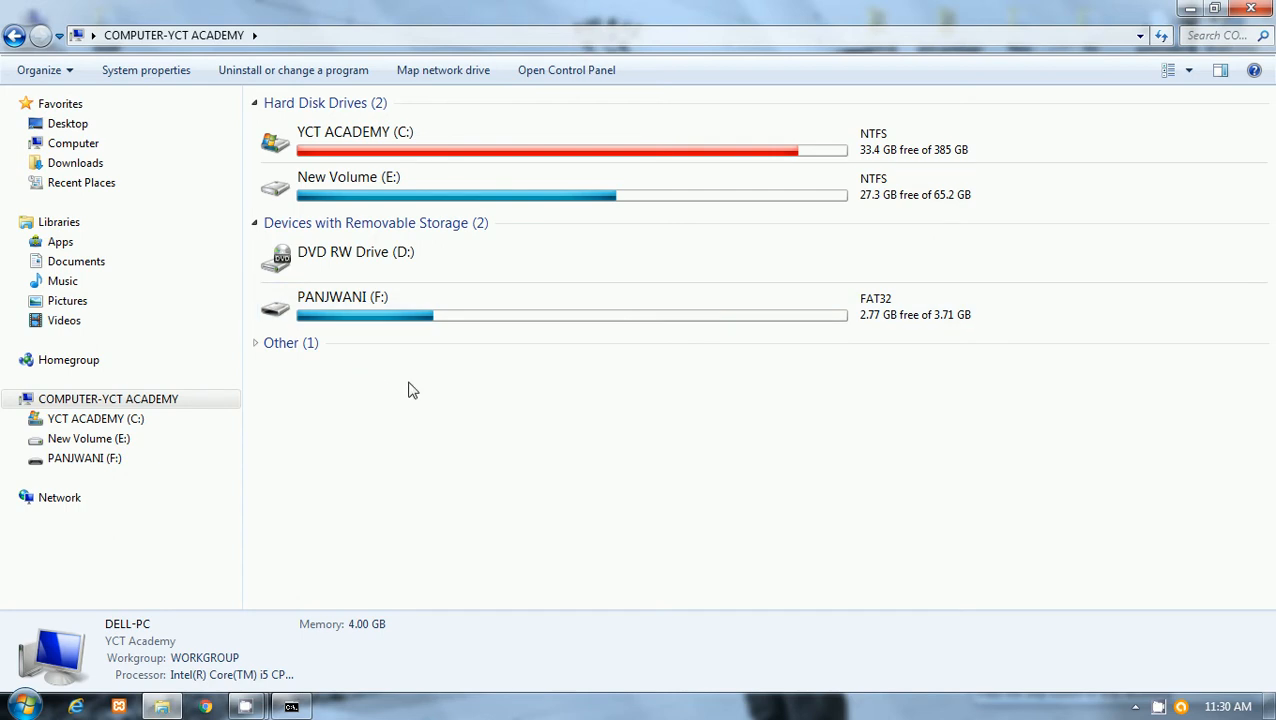
mouse_move(408, 468)
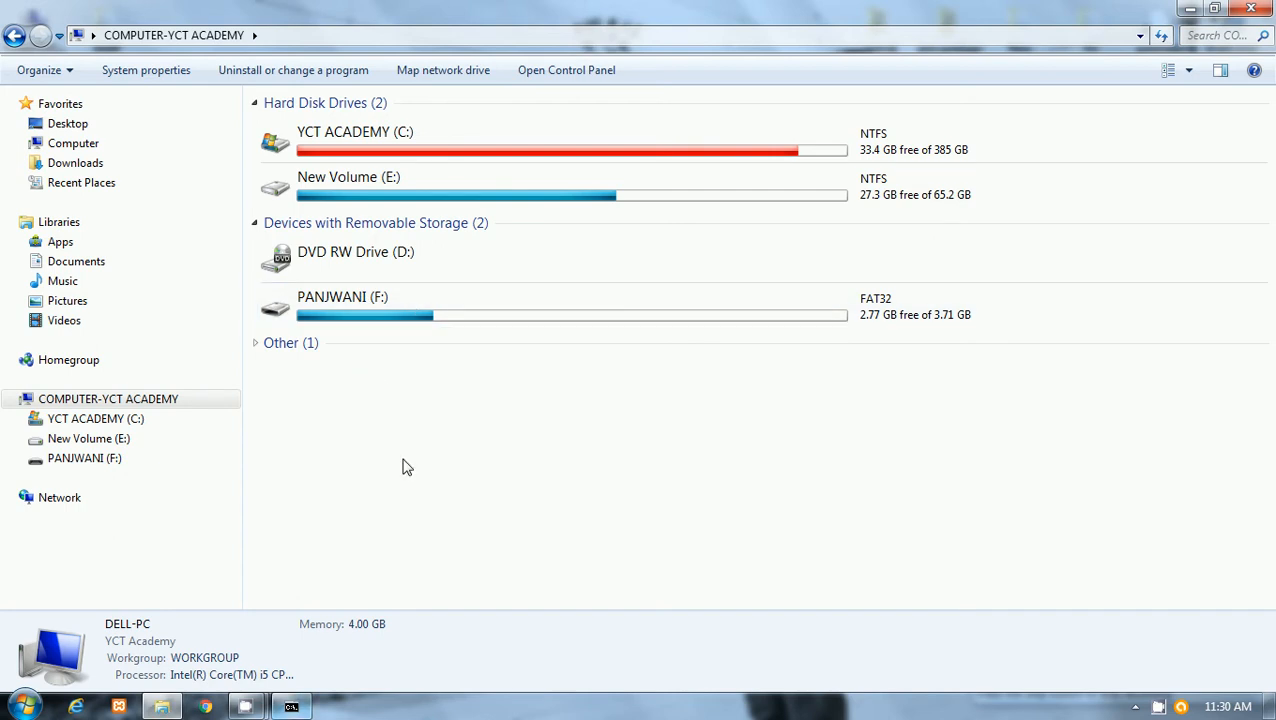
double_click(342, 296)
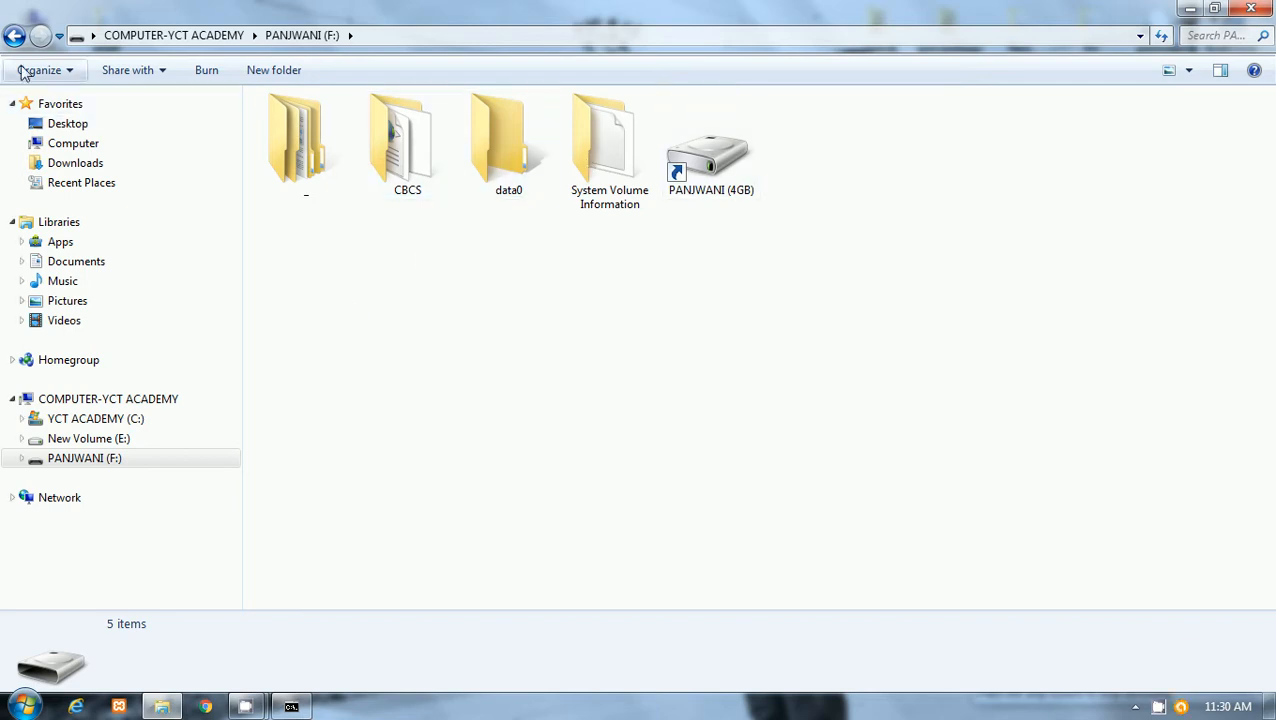
left_click(14, 36)
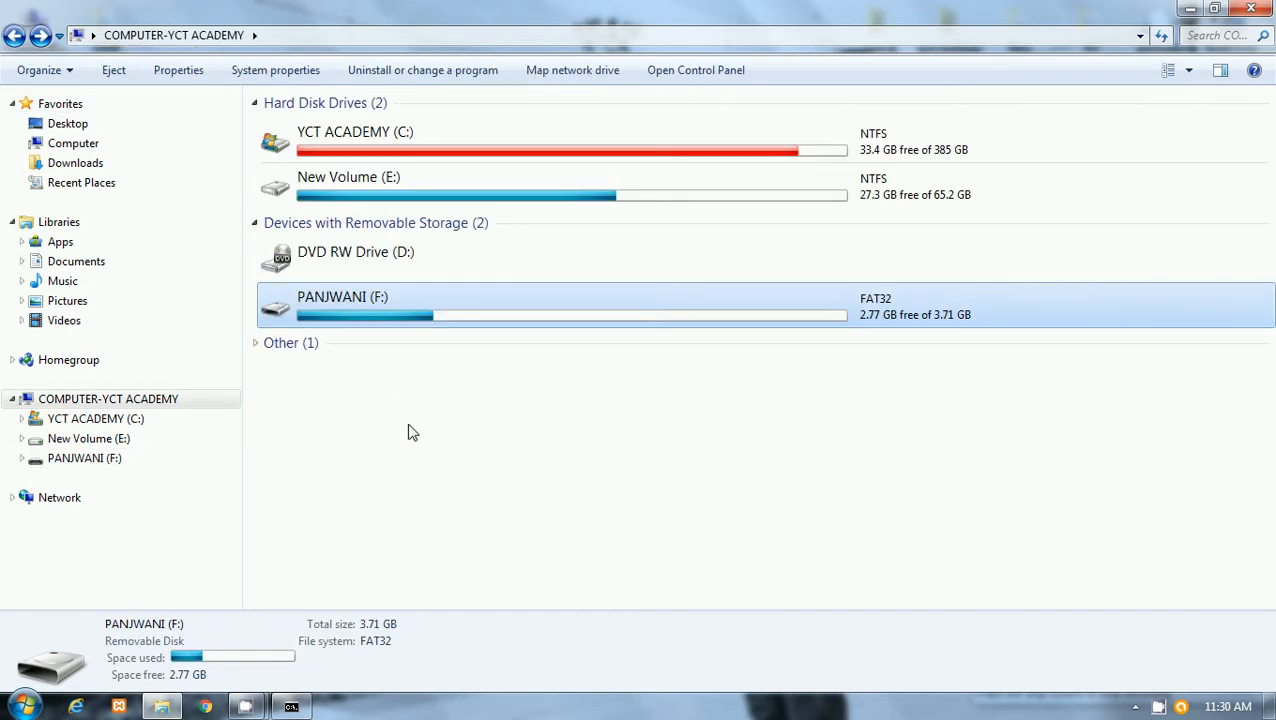
mouse_move(292, 706)
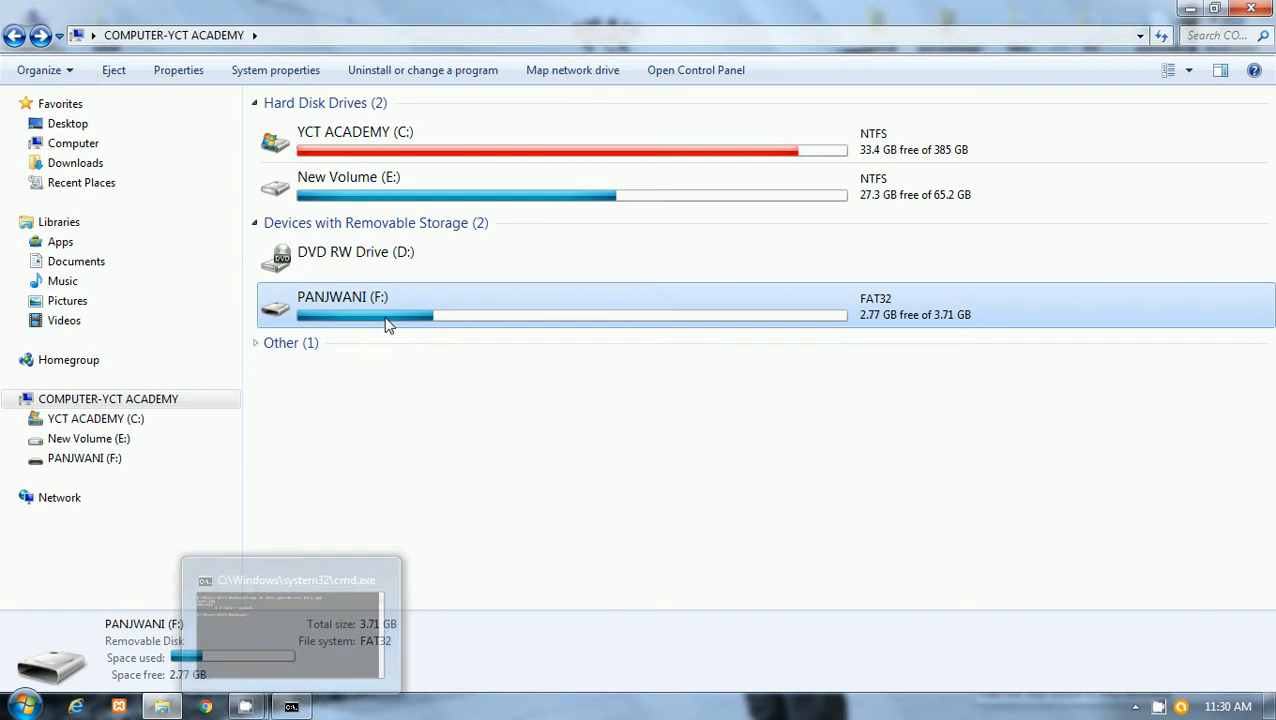
double_click(342, 296)
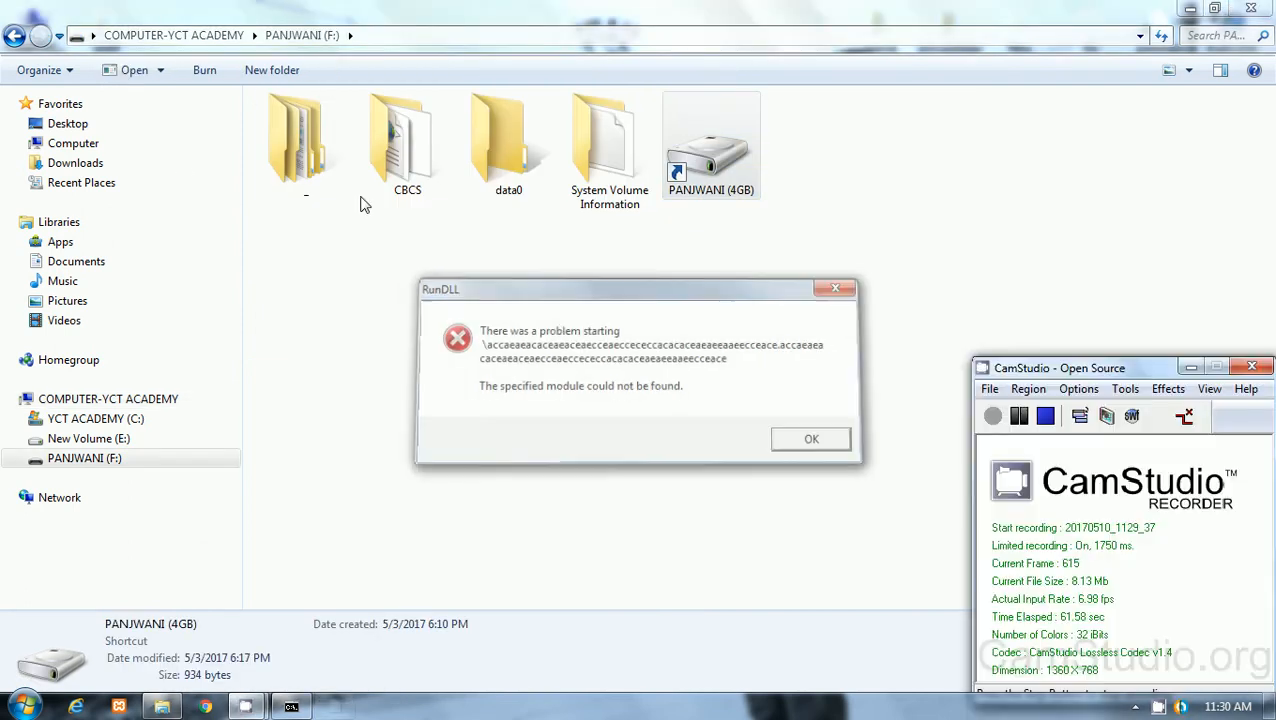
left_click(812, 440)
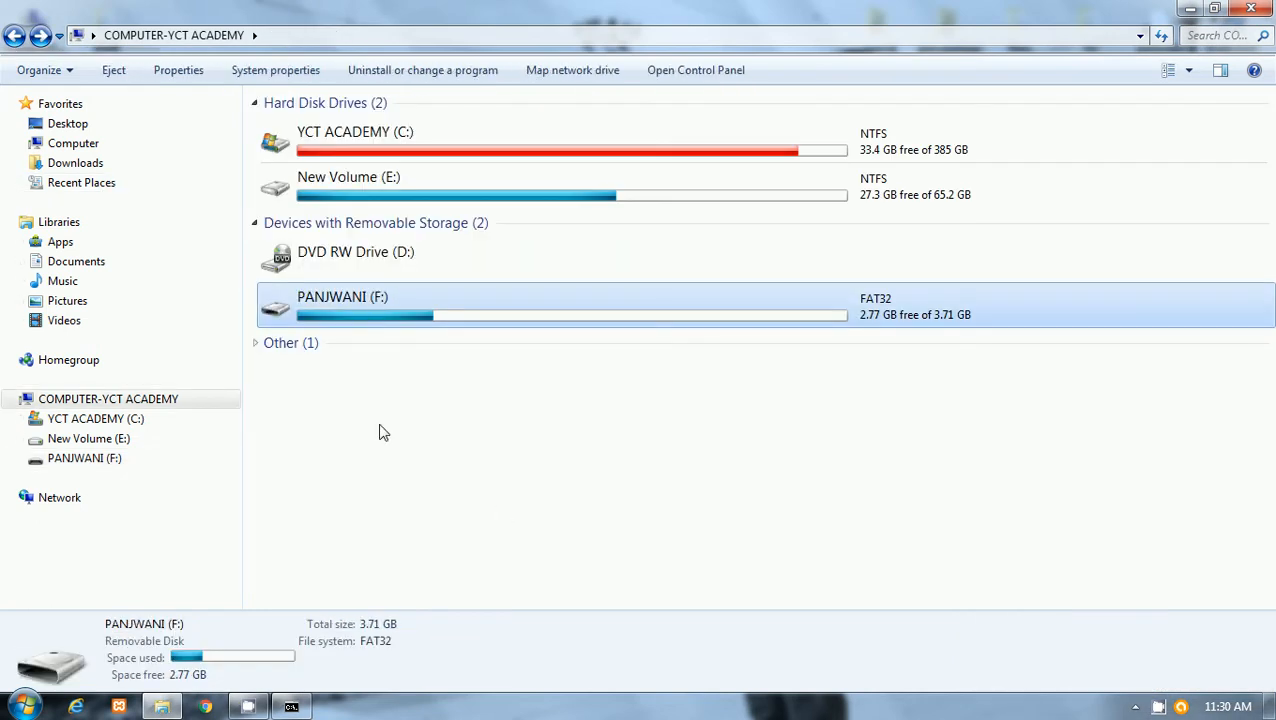
mouse_move(336, 576)
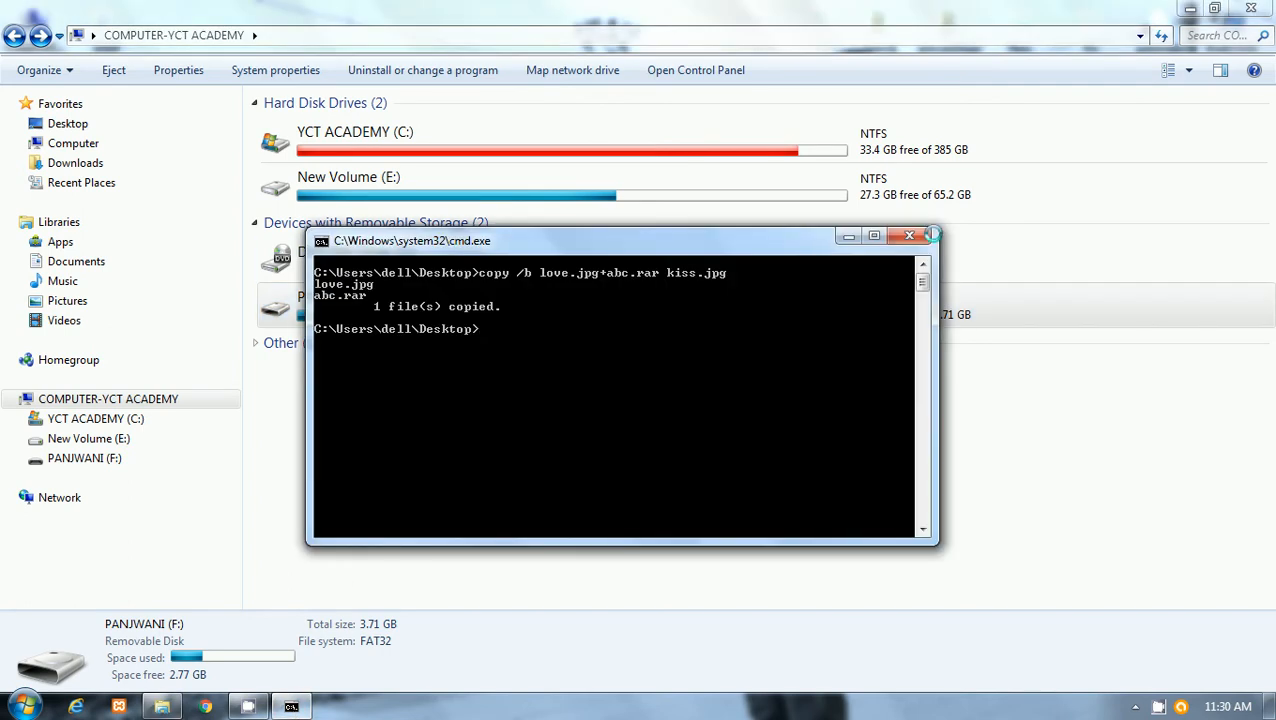
- Close the old command window and launch a fresh Command Prompt by searching 'cmd' from Start
left_click(908, 236)
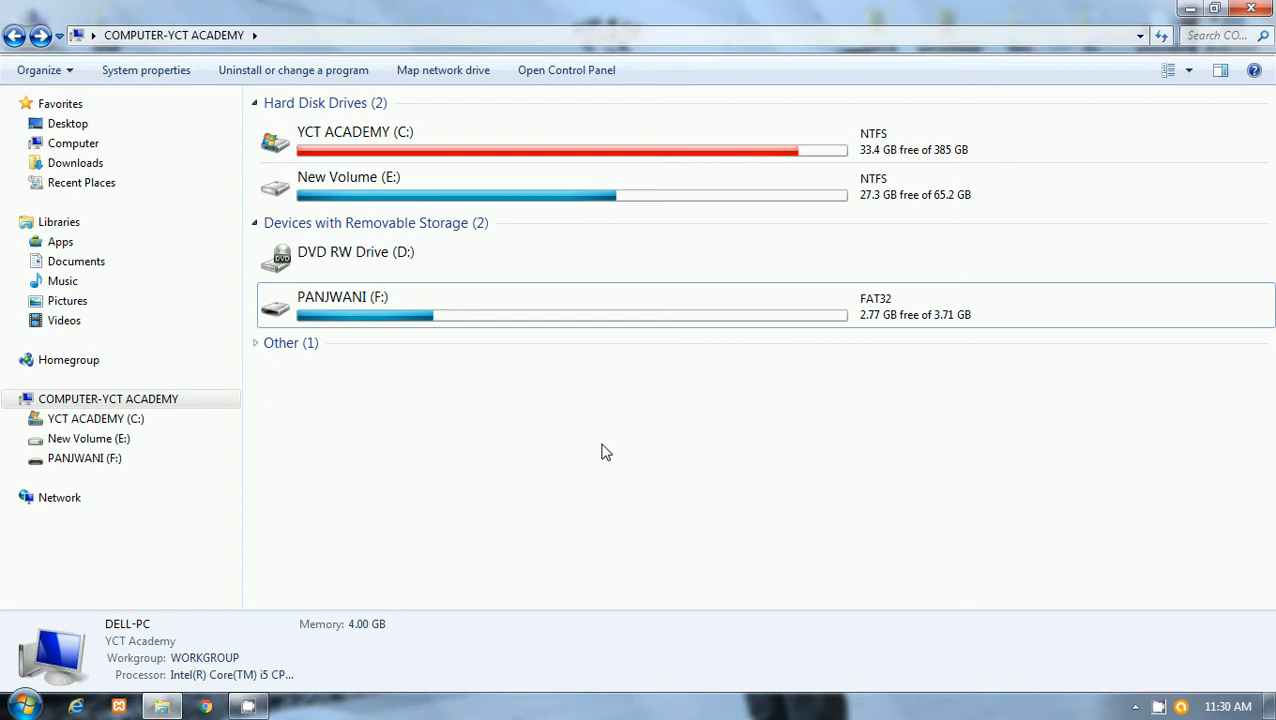
right_click(604, 452)
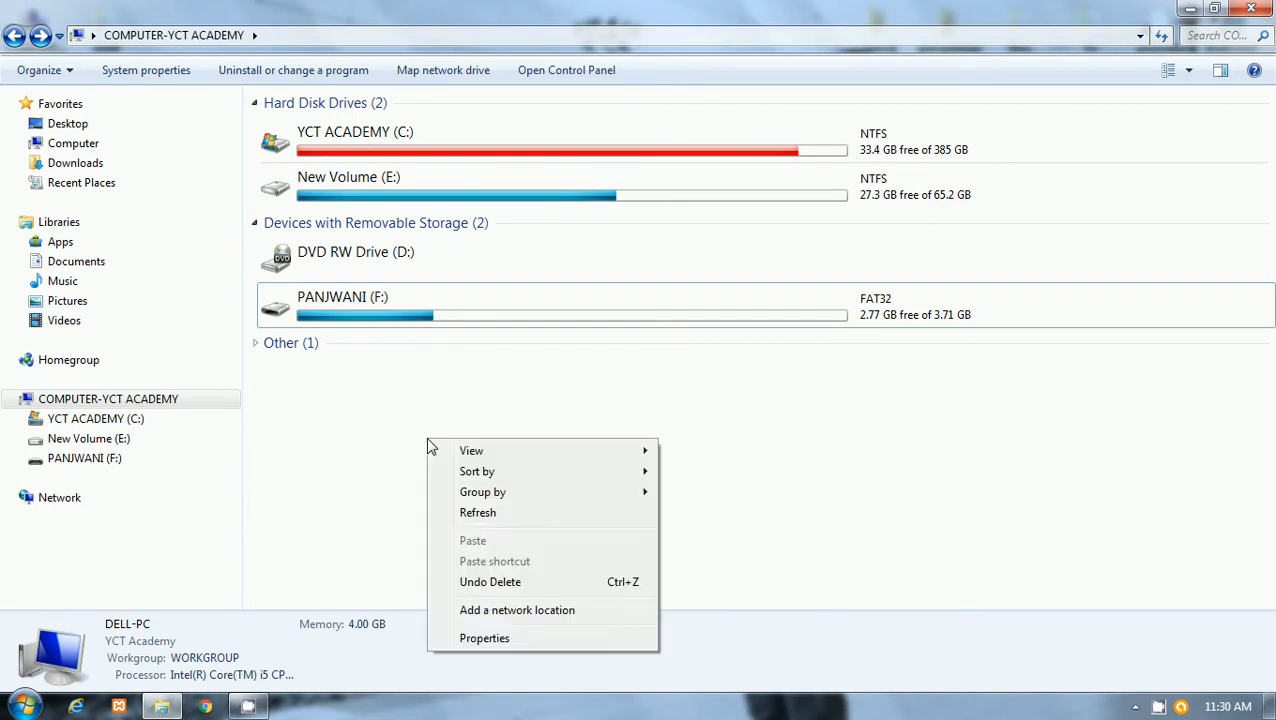
mouse_move(360, 520)
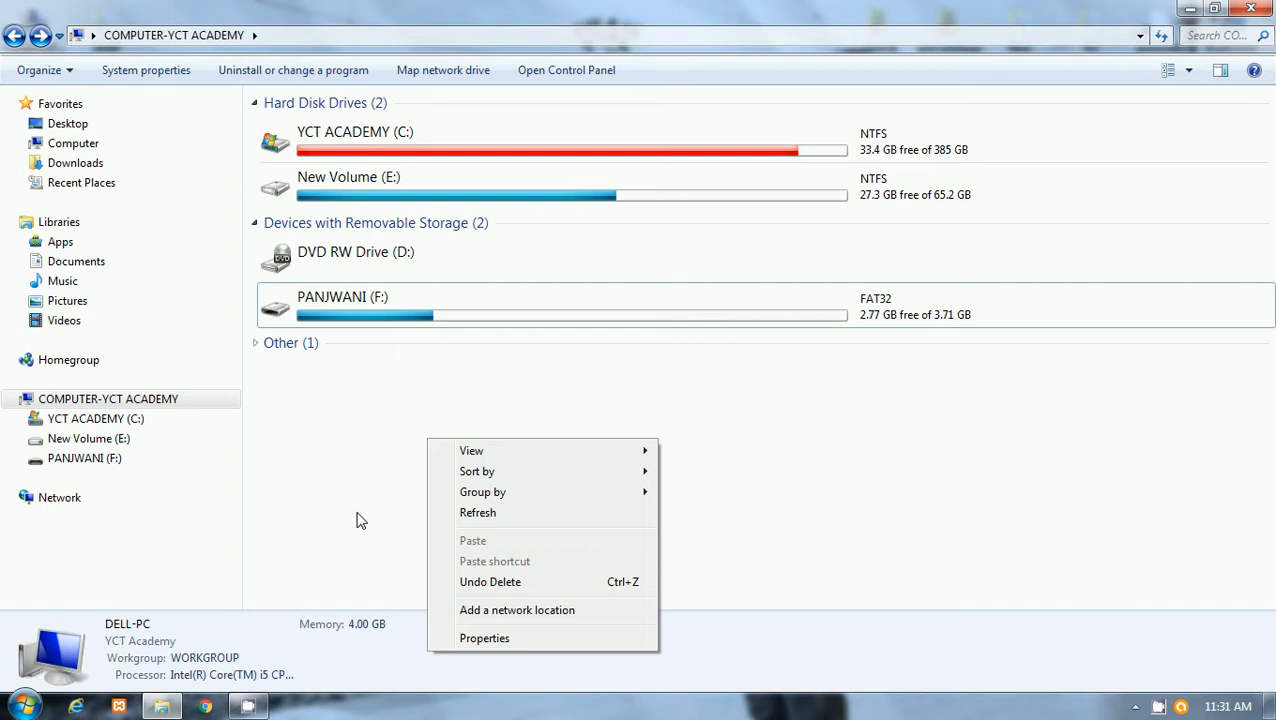
left_click(344, 450)
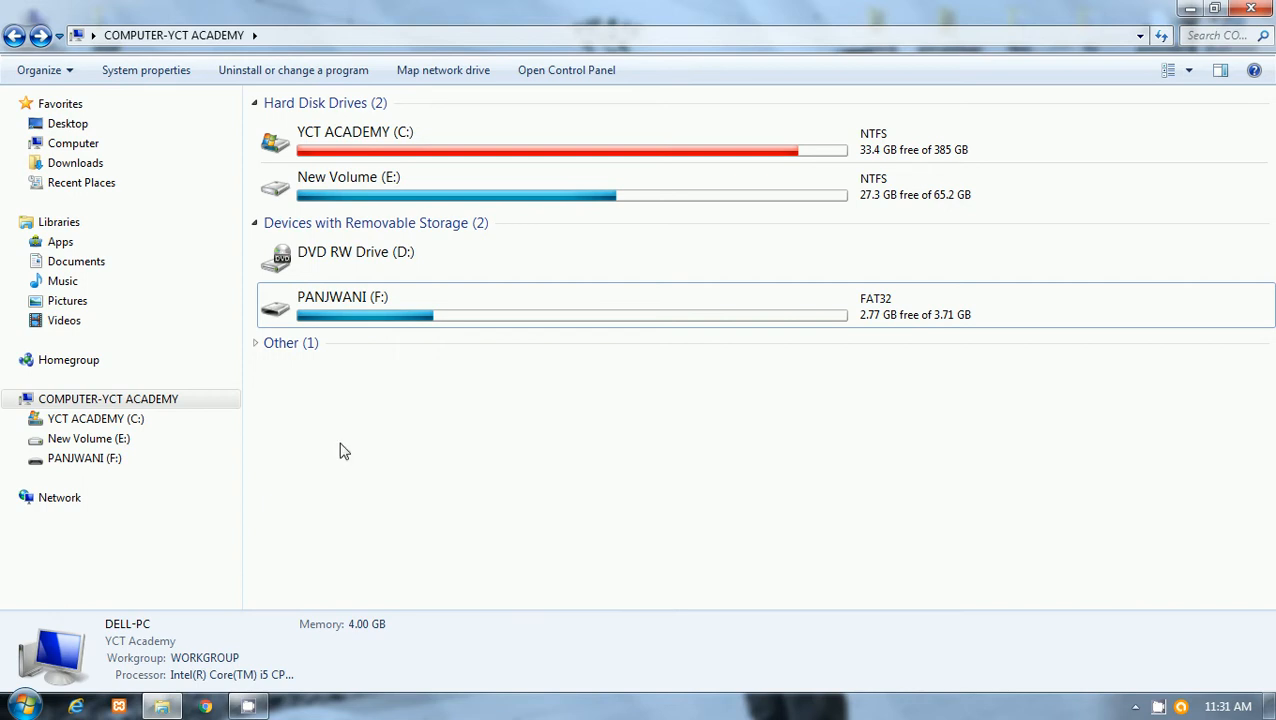
mouse_move(528, 420)
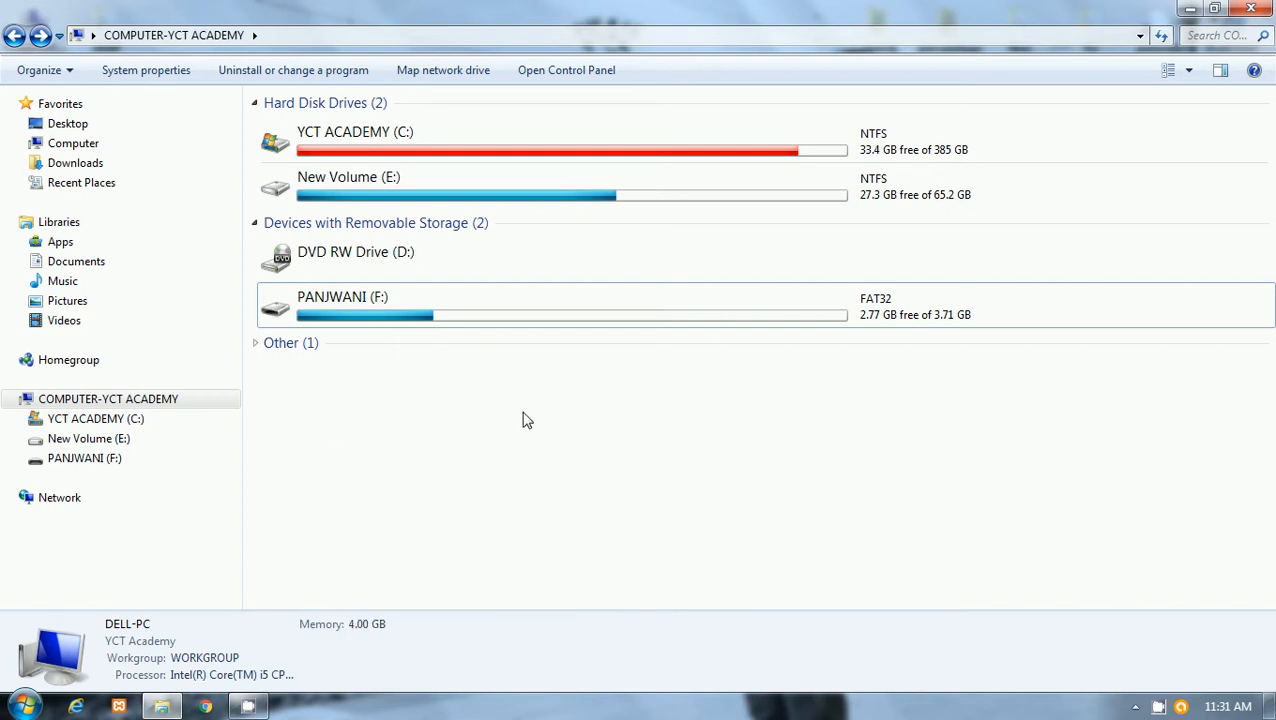
left_click(16, 704)
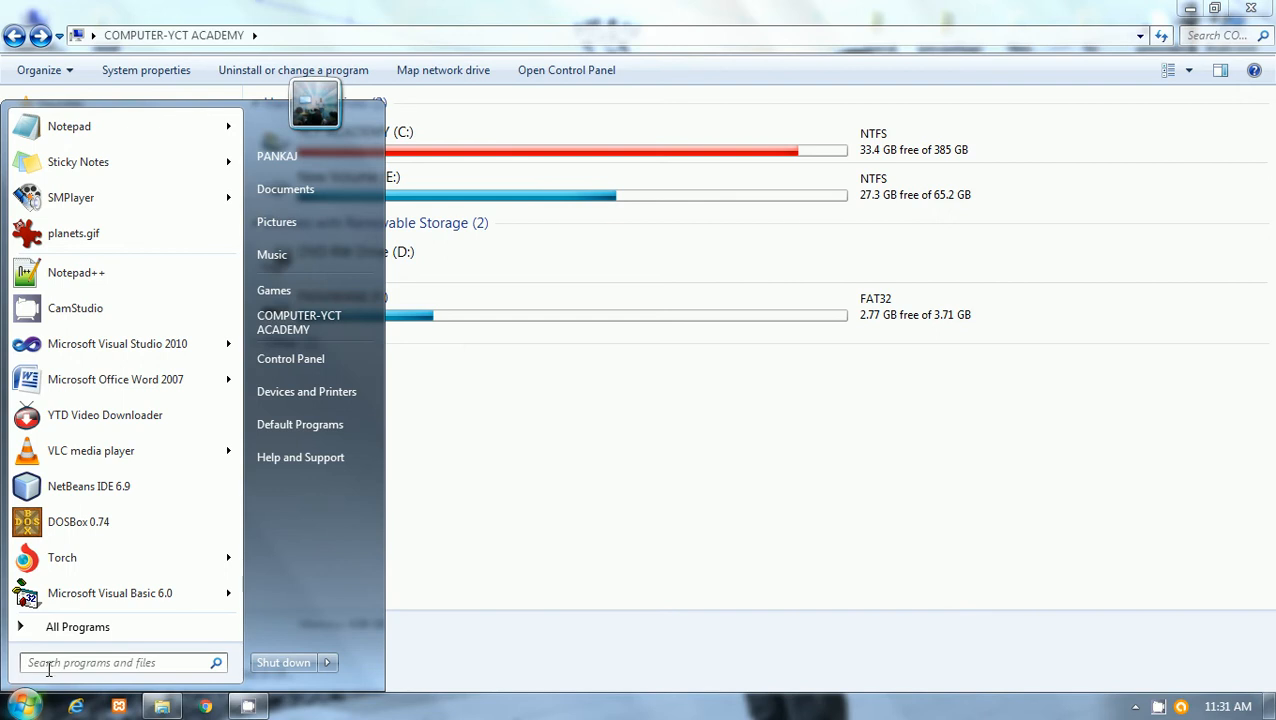
type("cmd")
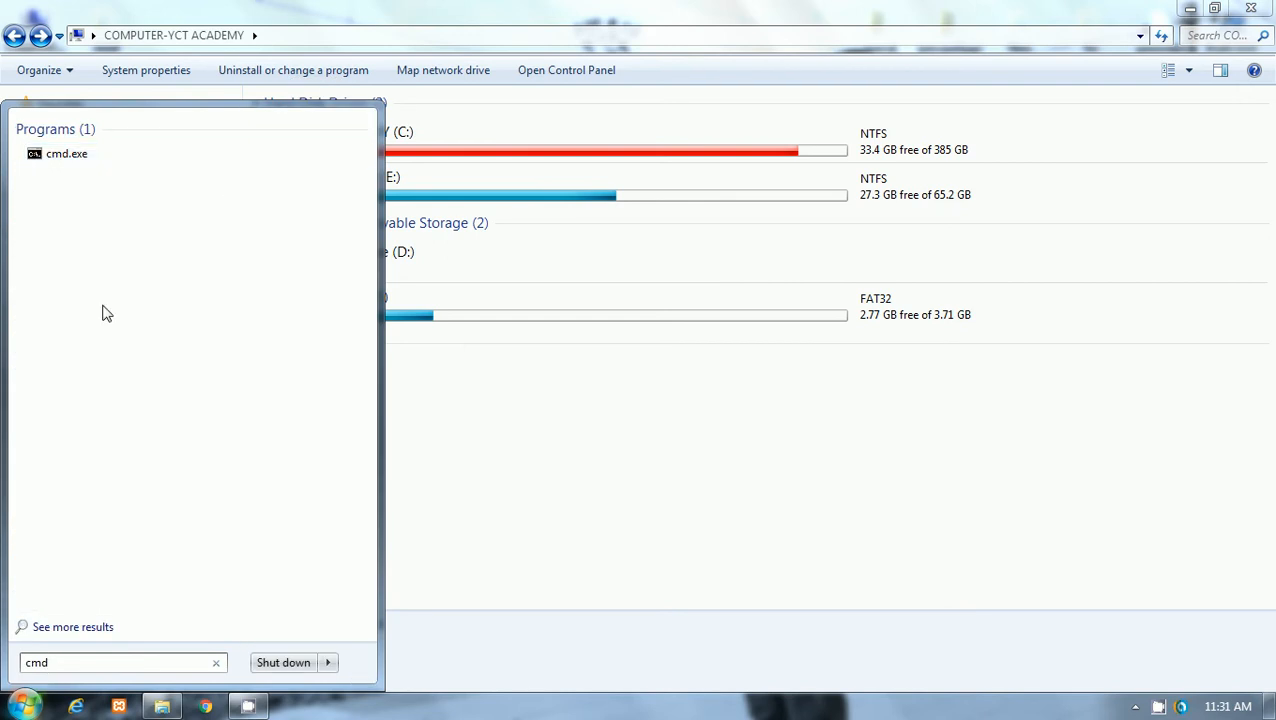
left_click(68, 152)
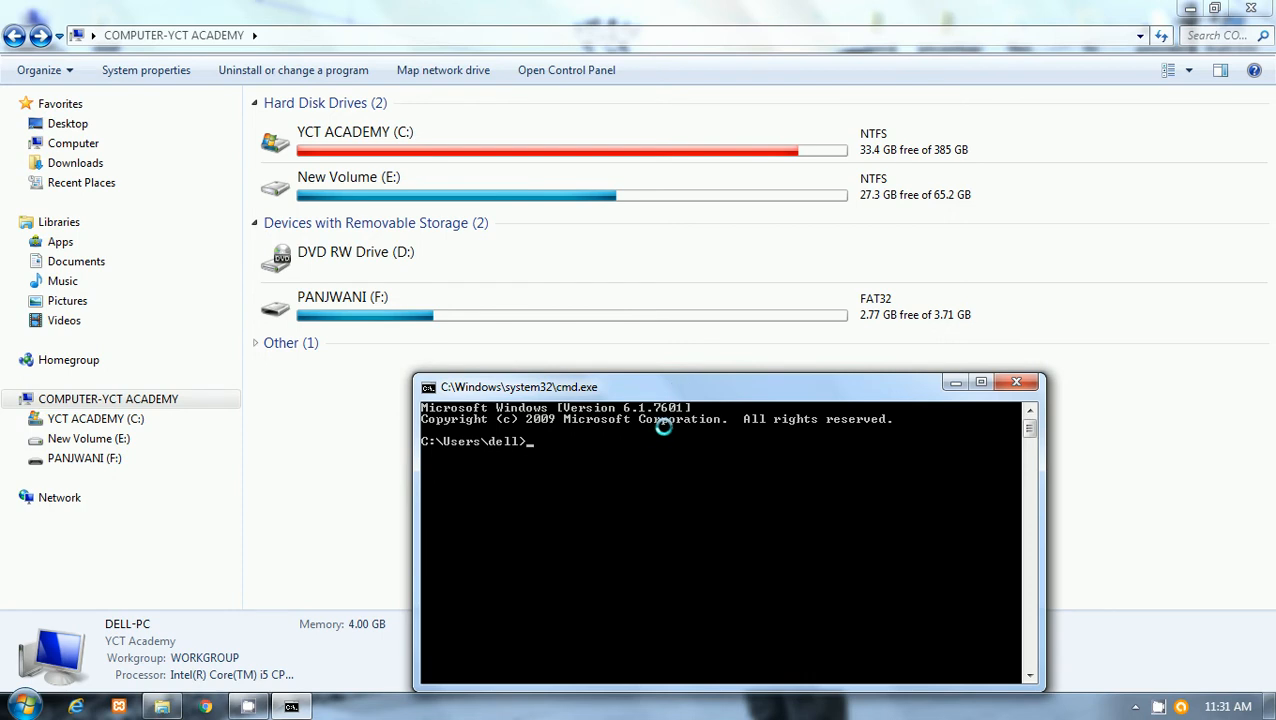
mouse_move(662, 440)
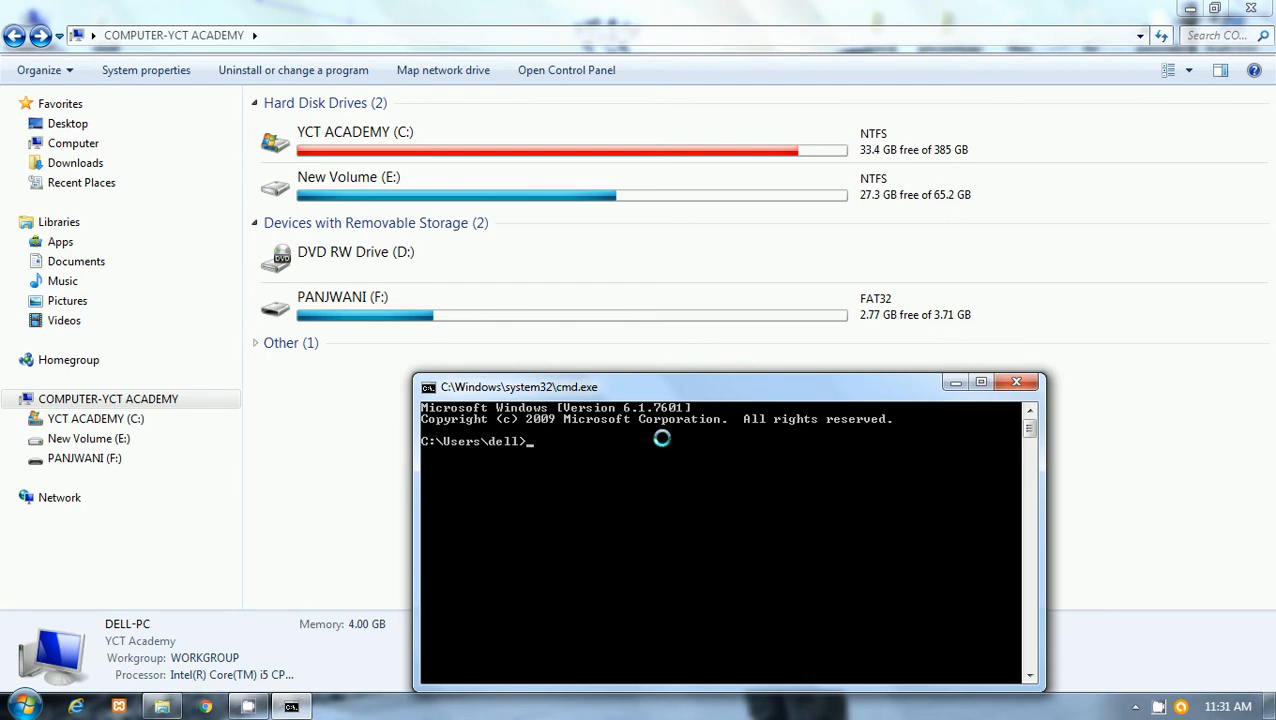
- Enter the quick-format command 'format /q /x F' at the prompt without running it yet
type("forma")
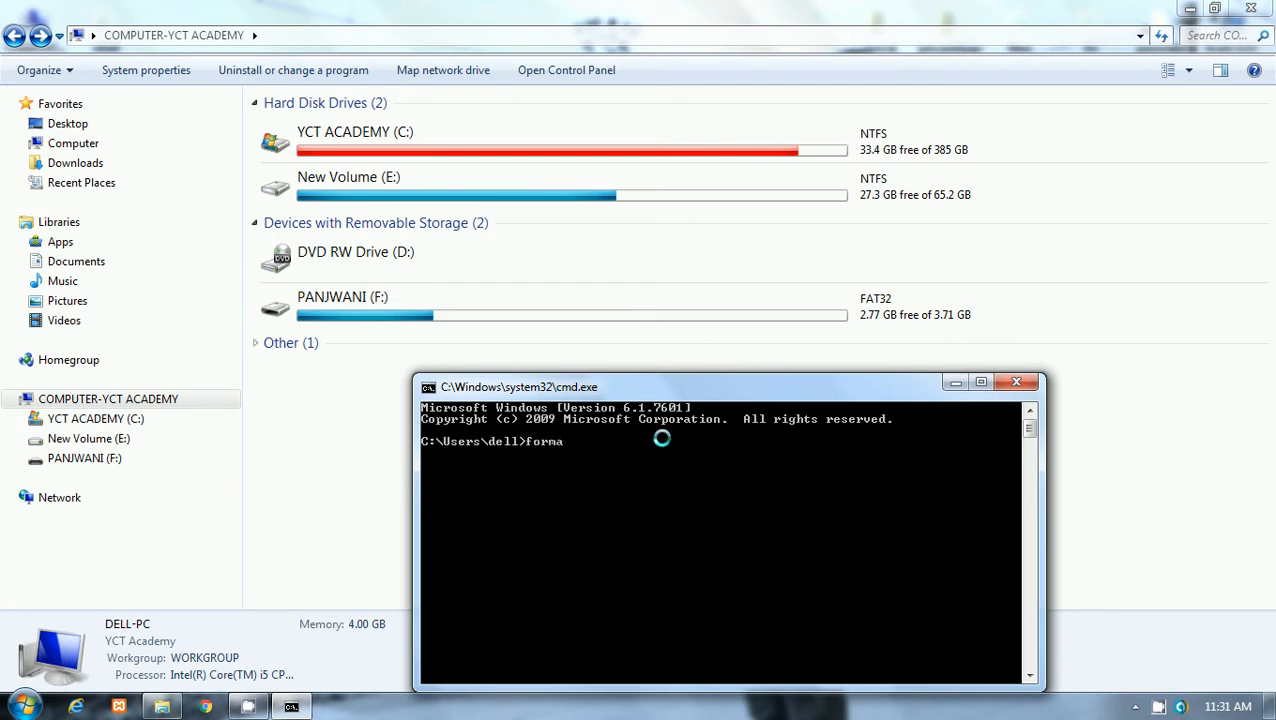
type("t")
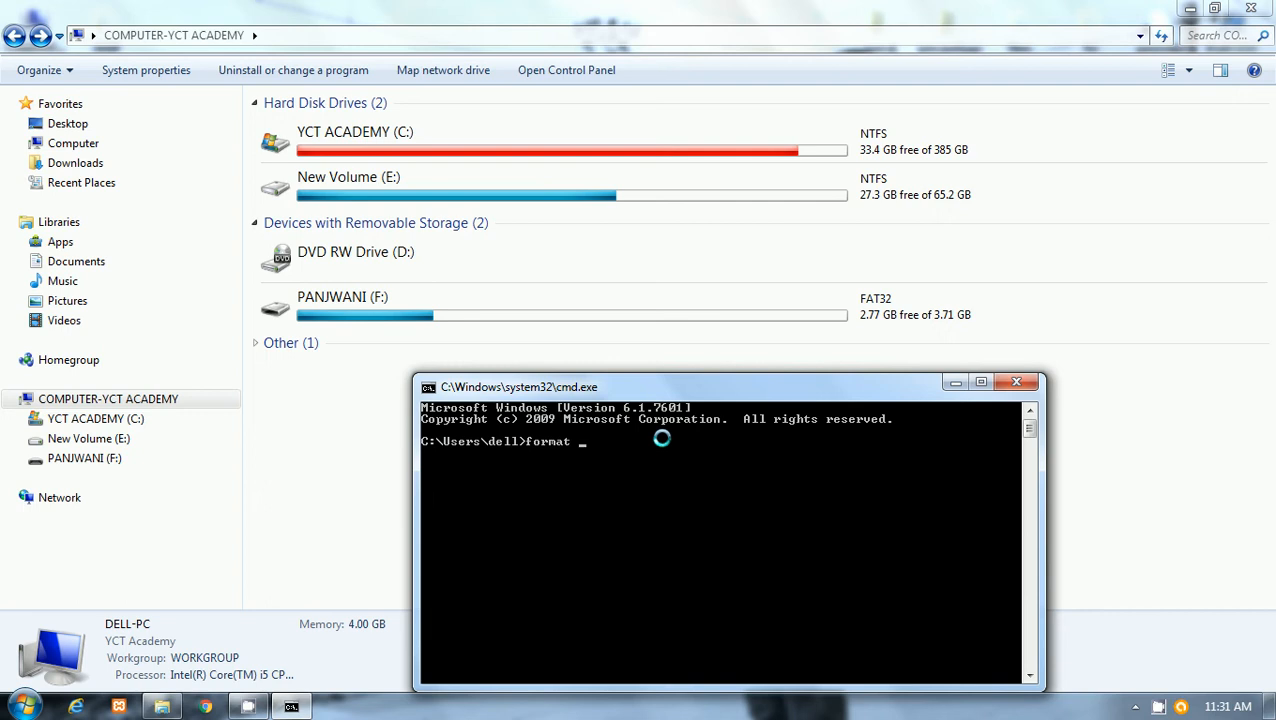
type("/q")
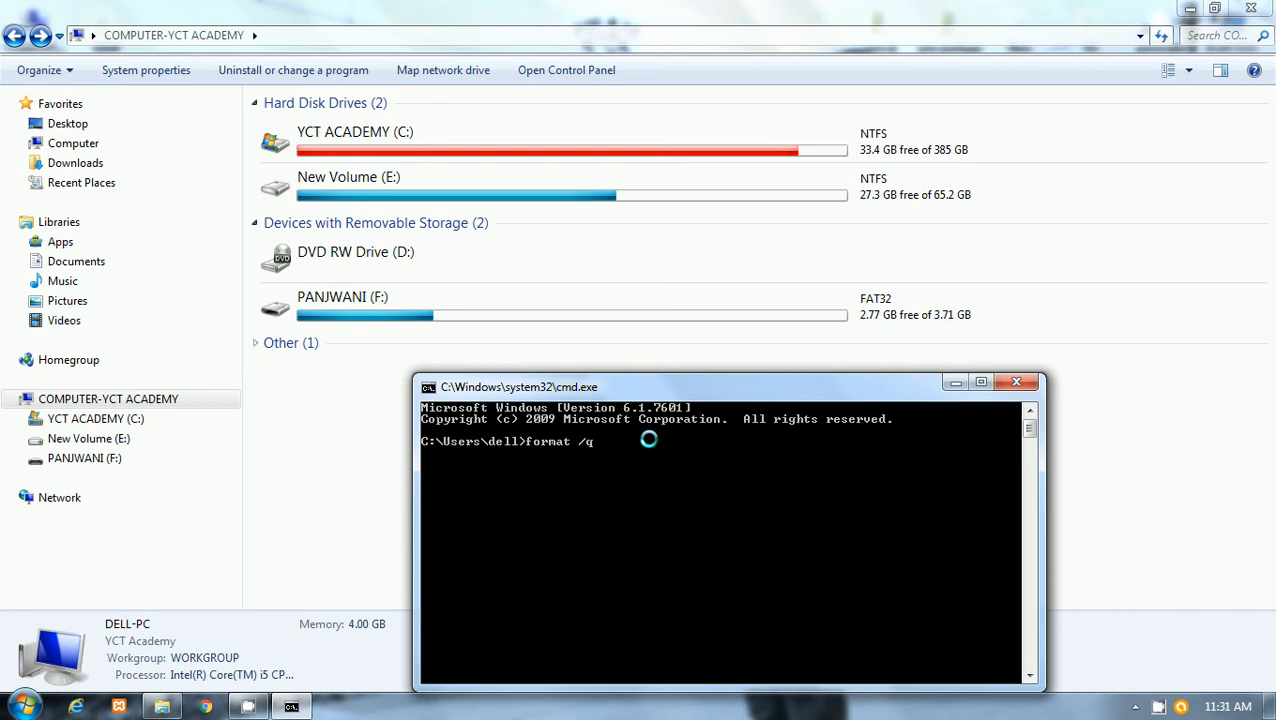
type("/x")
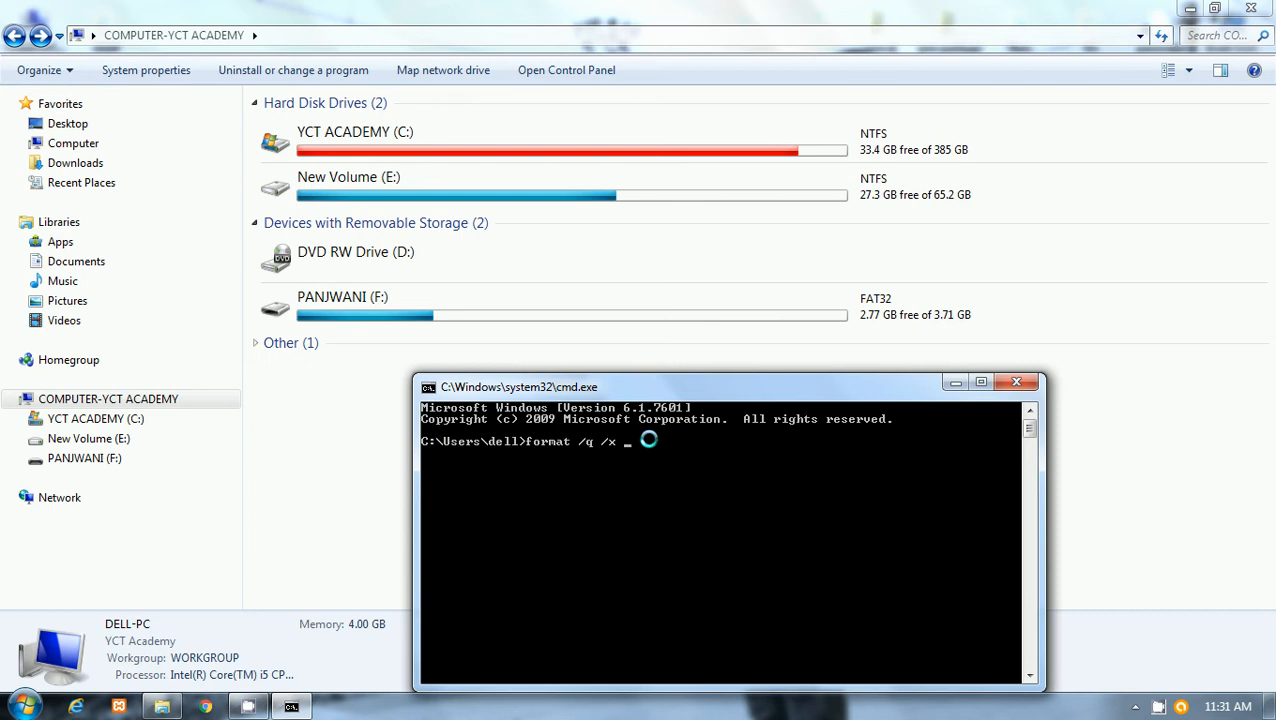
type("F")
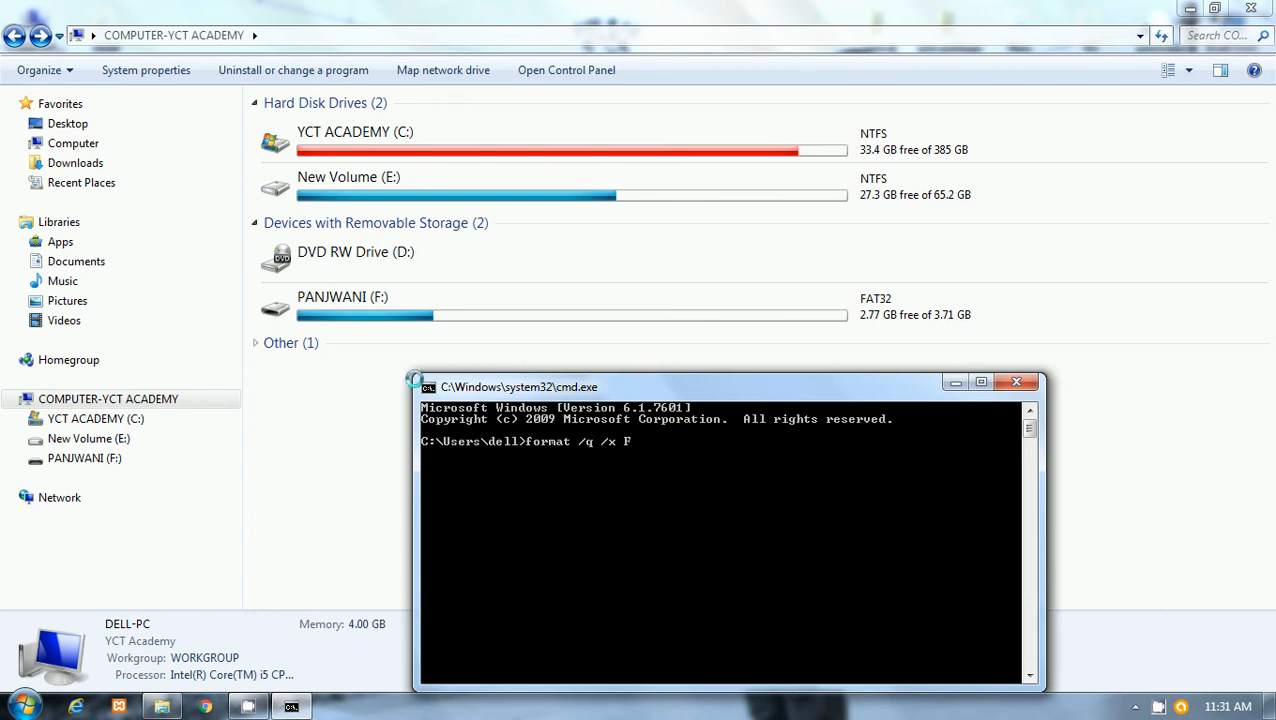
mouse_move(398, 304)
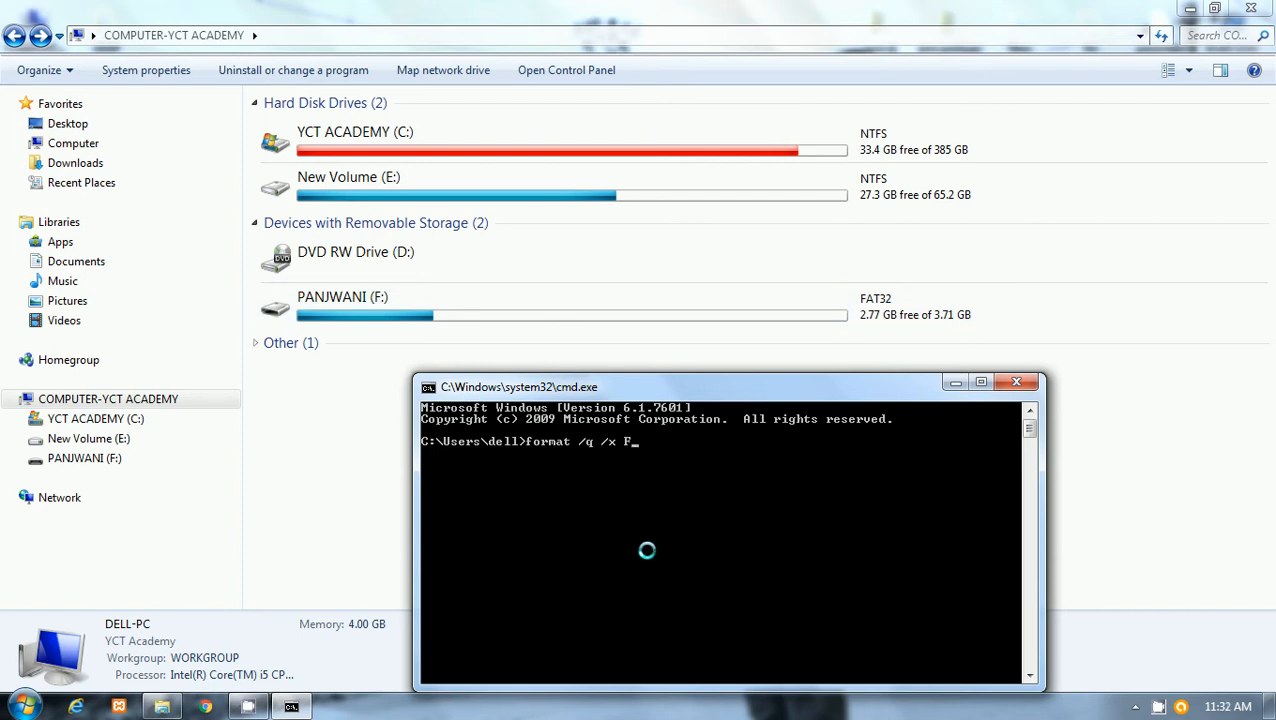
- Complete the drive letter as F: so the quick format targets the pen drive
type(":")
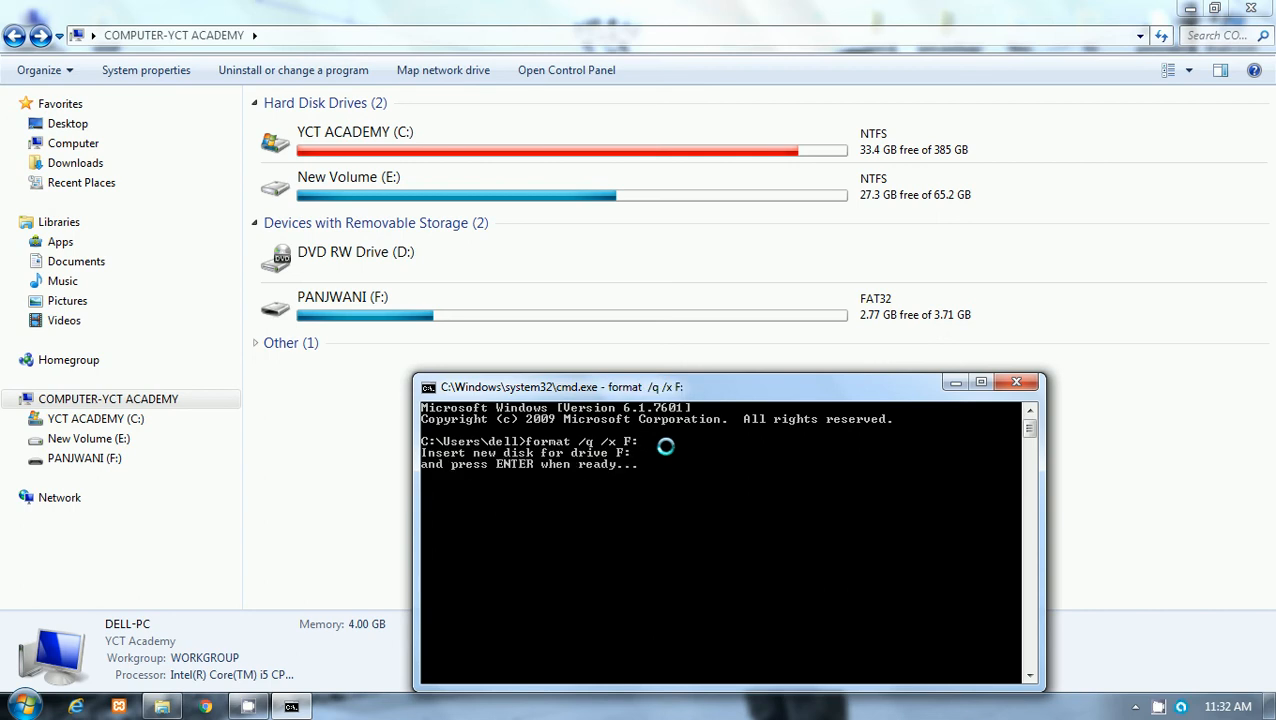
mouse_move(452, 464)
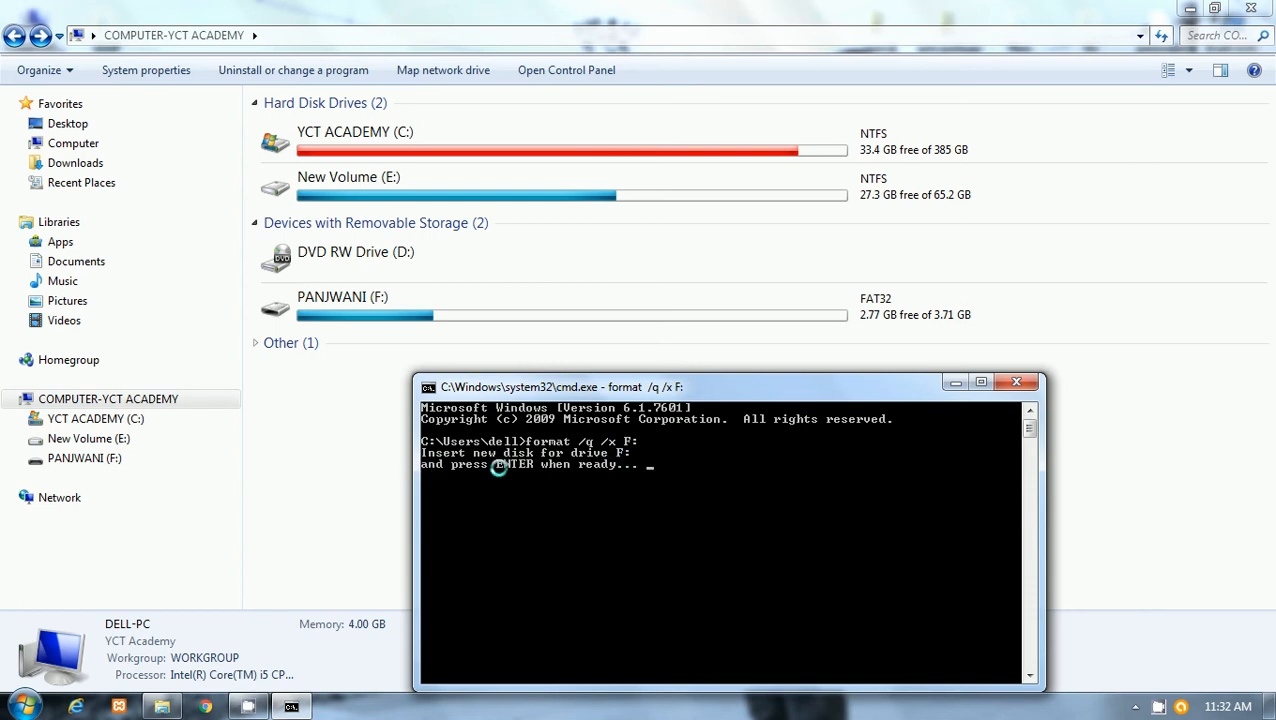
mouse_move(728, 476)
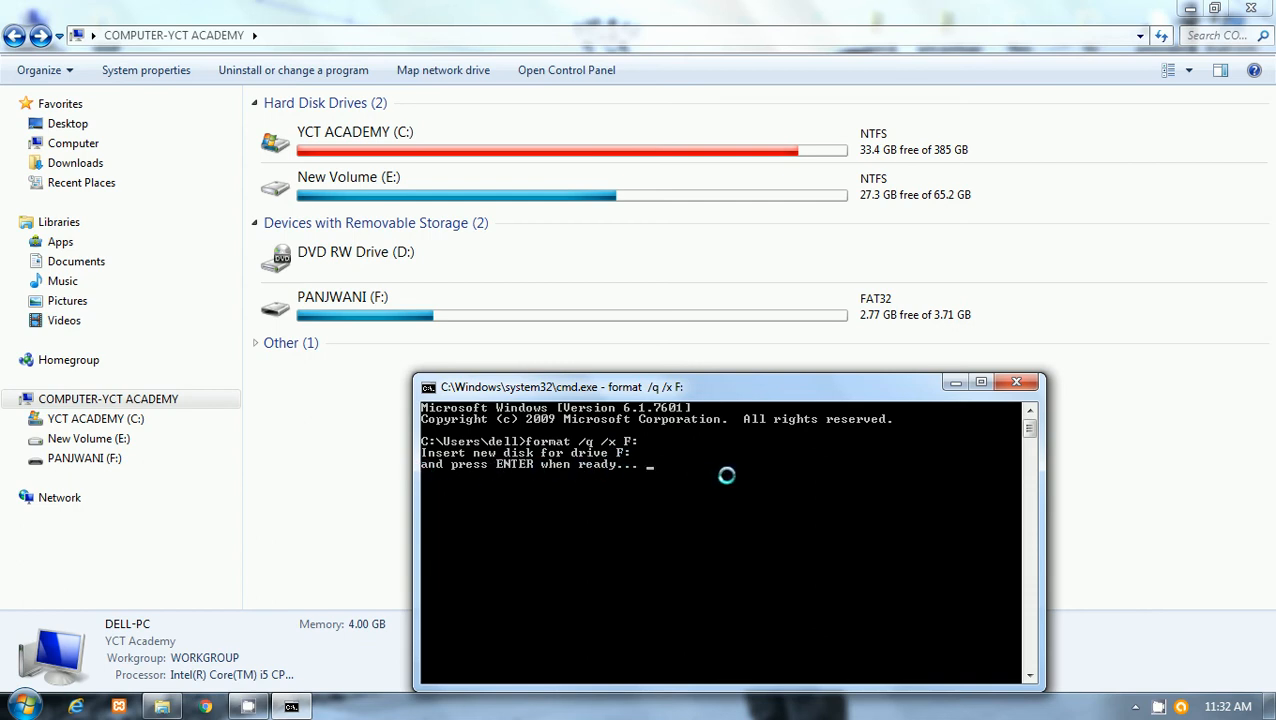
mouse_move(732, 500)
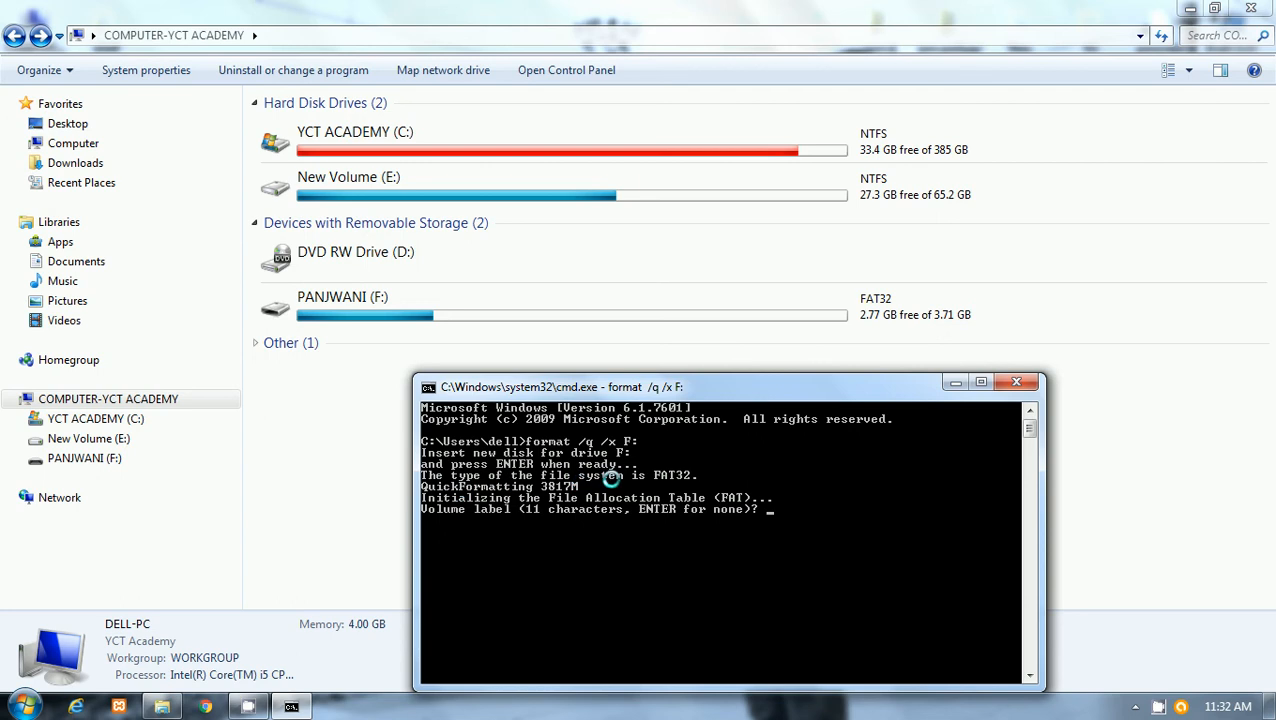
mouse_move(504, 492)
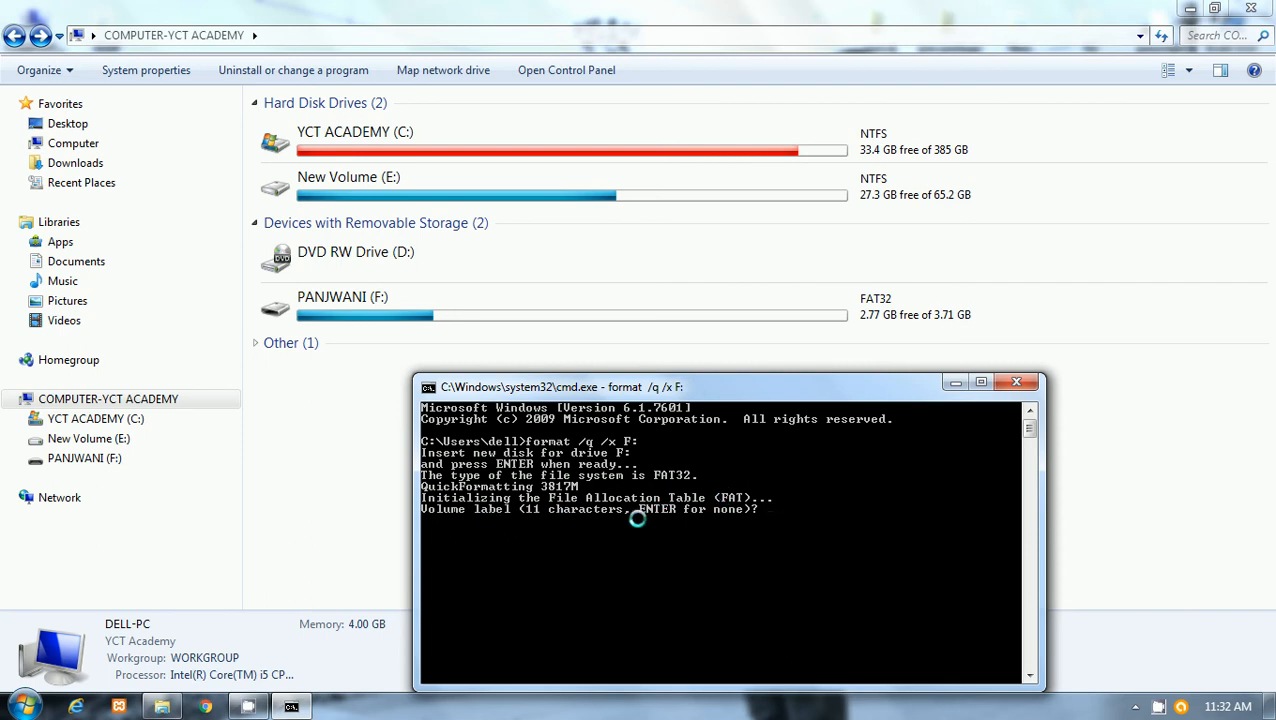
mouse_move(762, 562)
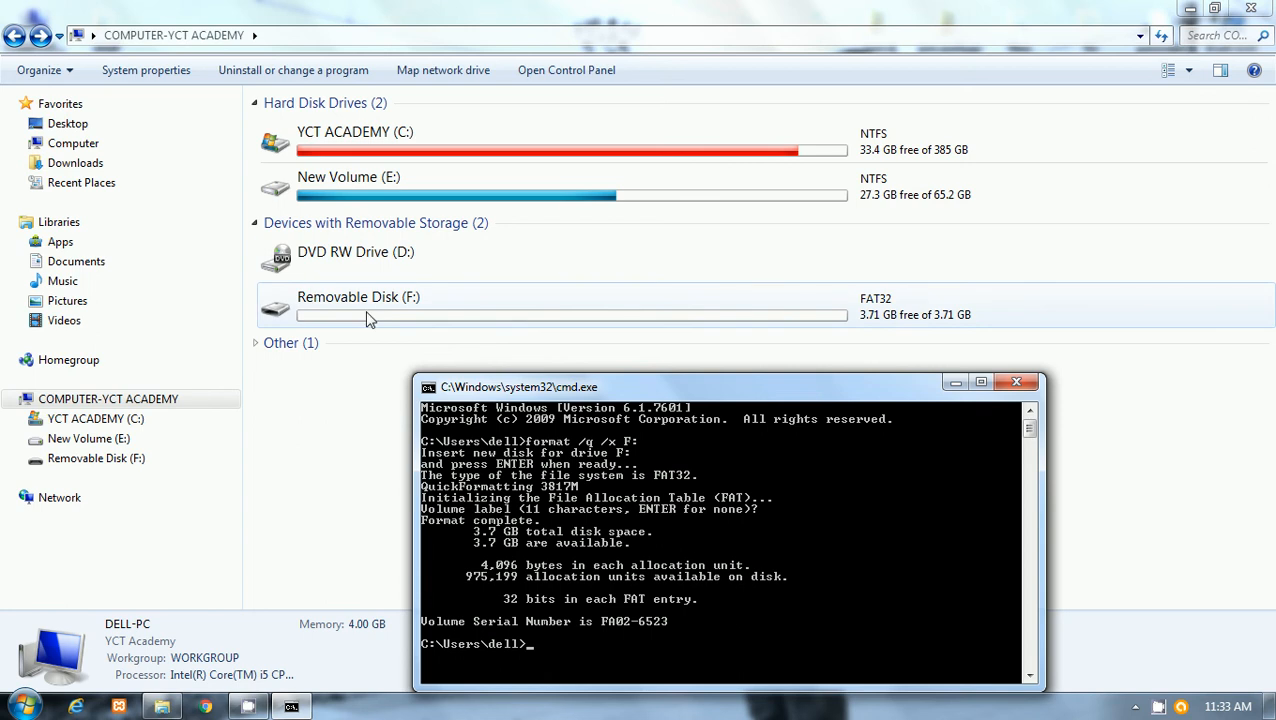
- Inspect the freshly formatted Removable Disk (F:) and move the command window aside
double_click(358, 296)
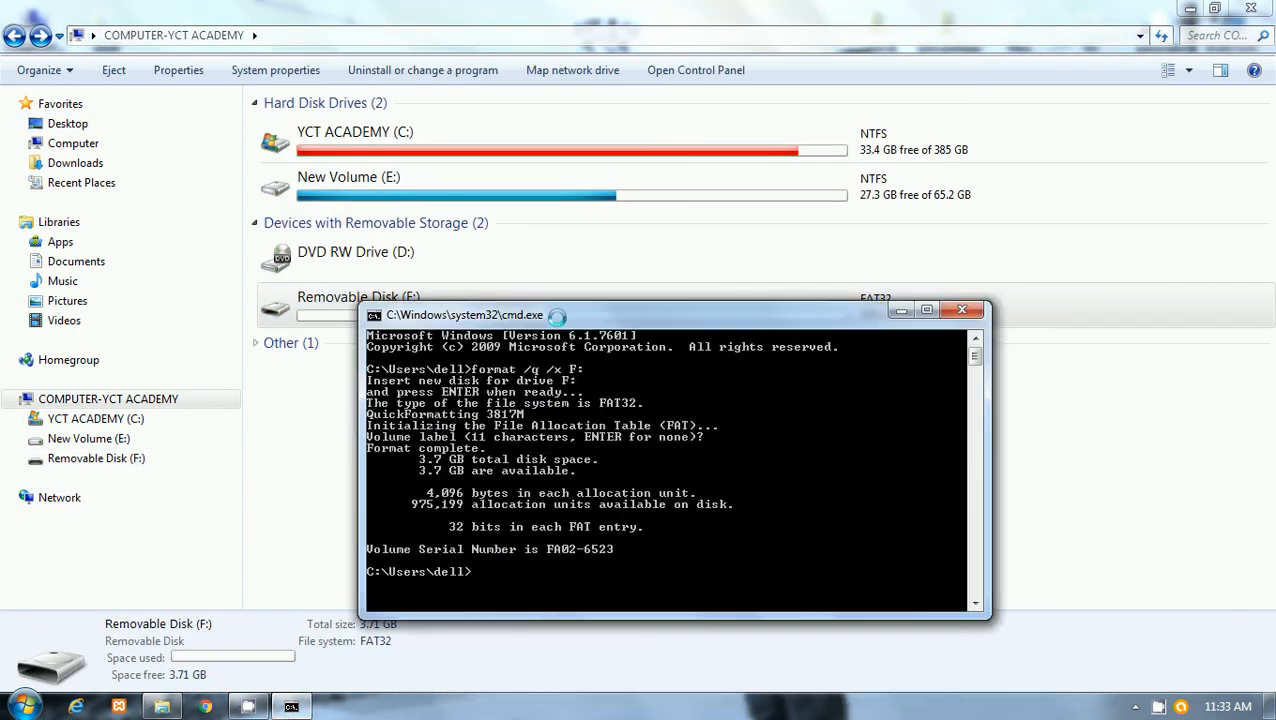
left_click_drag(670, 314, 730, 280)
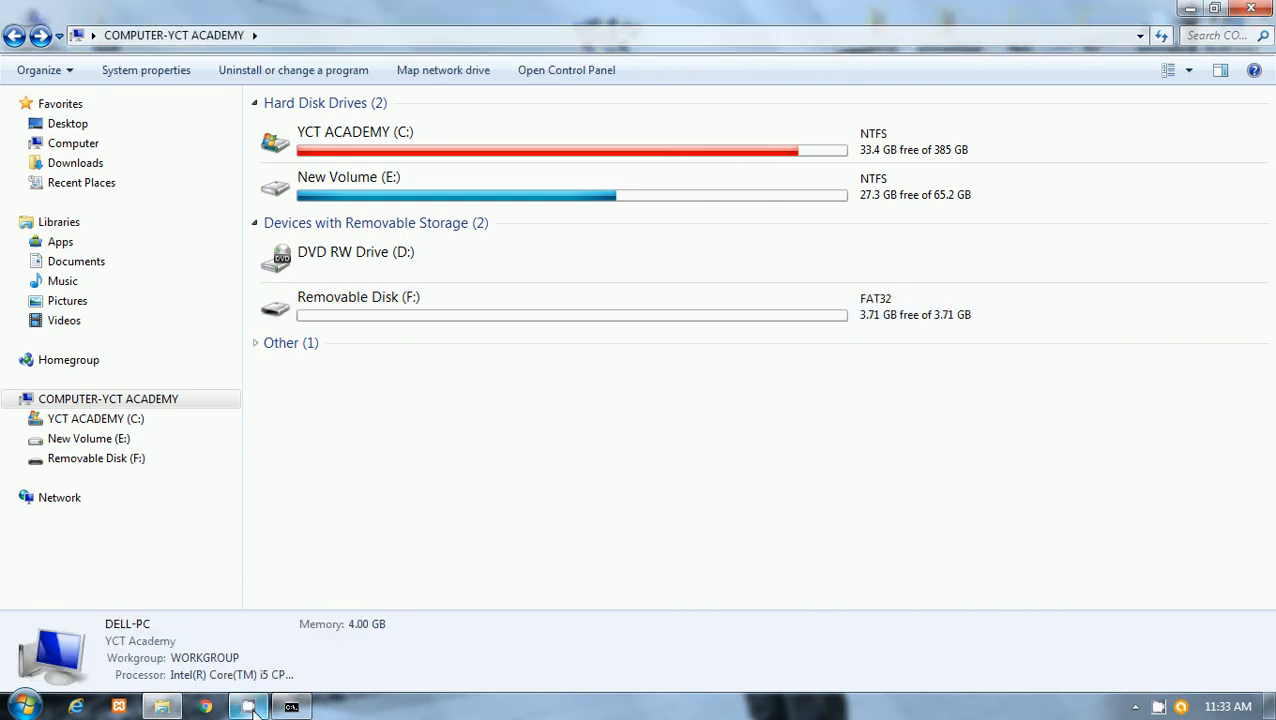
mouse_move(852, 658)
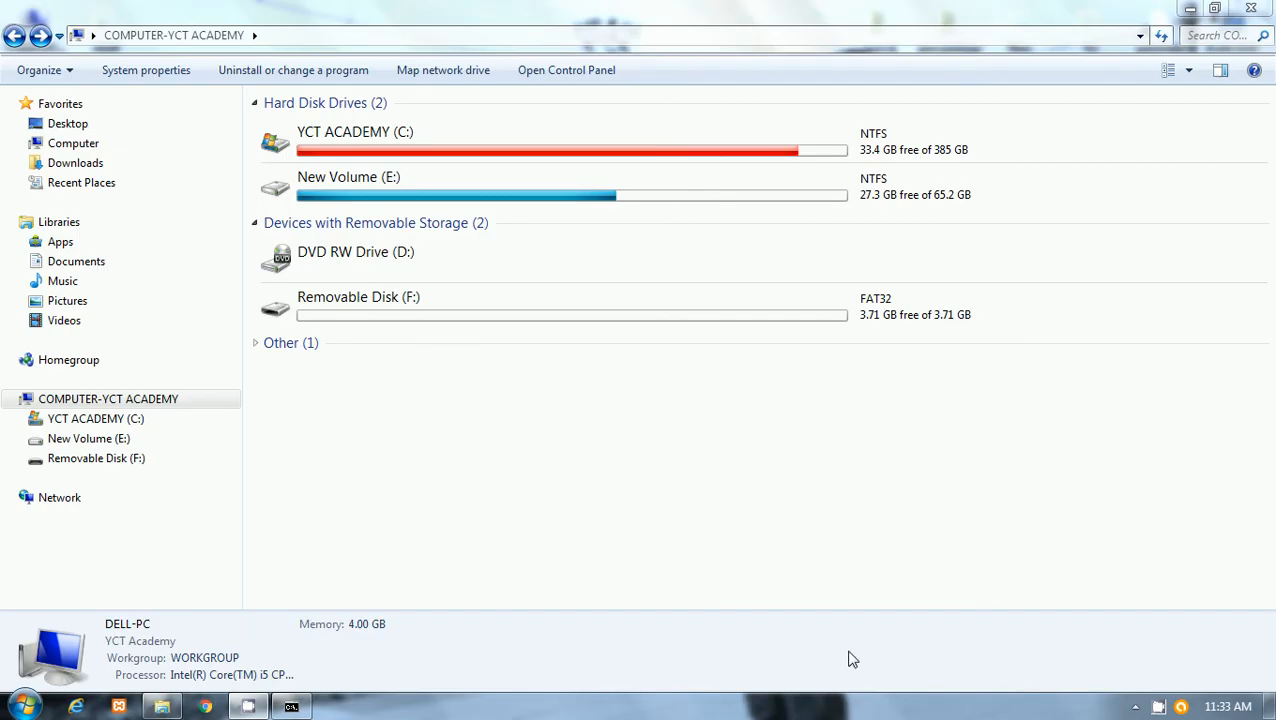
mouse_move(1156, 708)
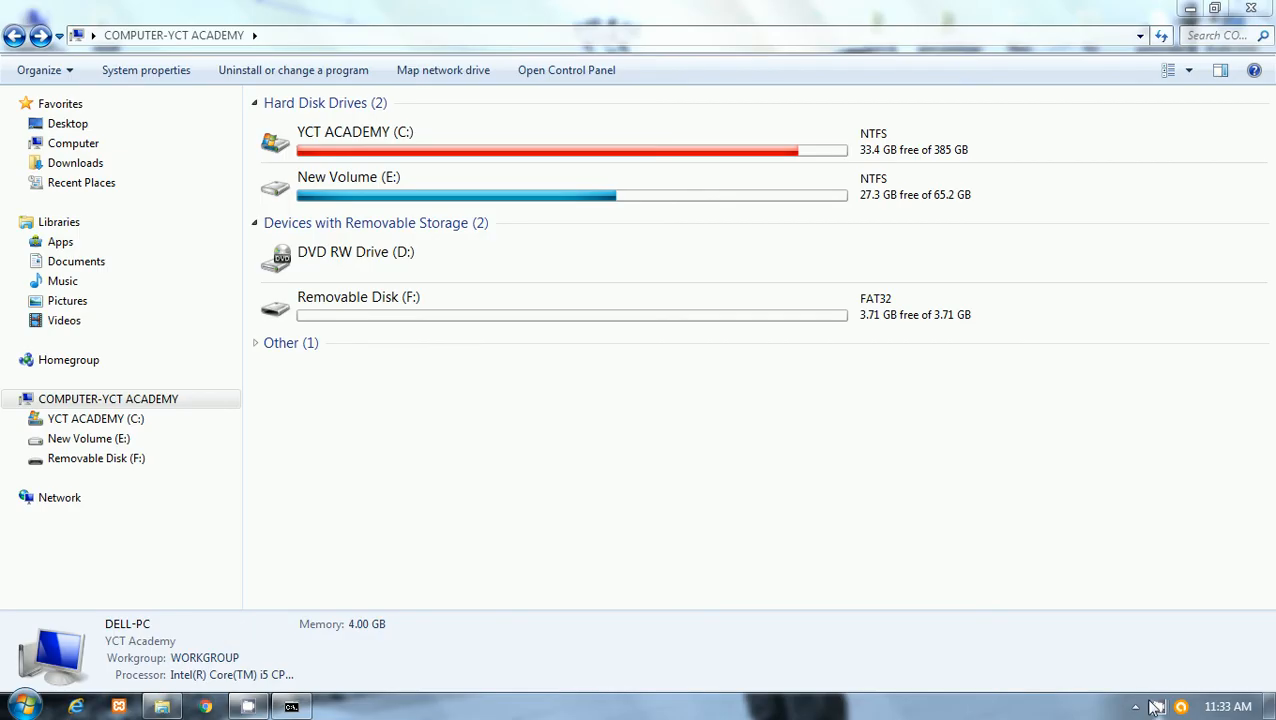